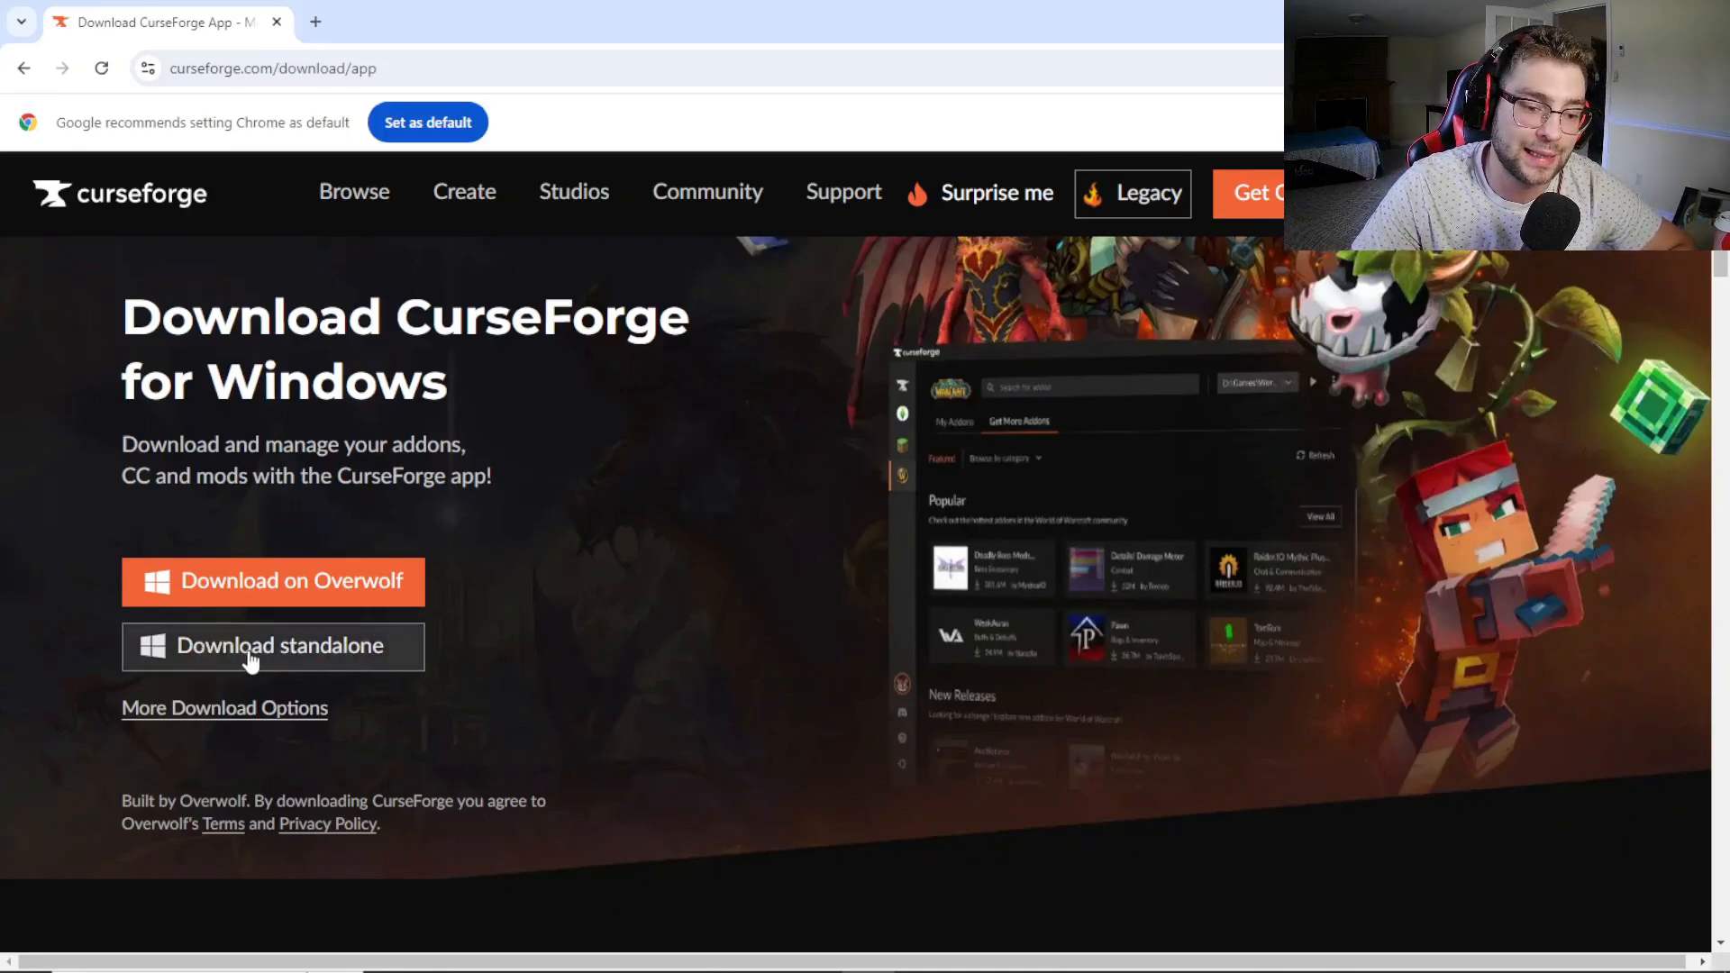
pyautogui.moveTo(703, 590)
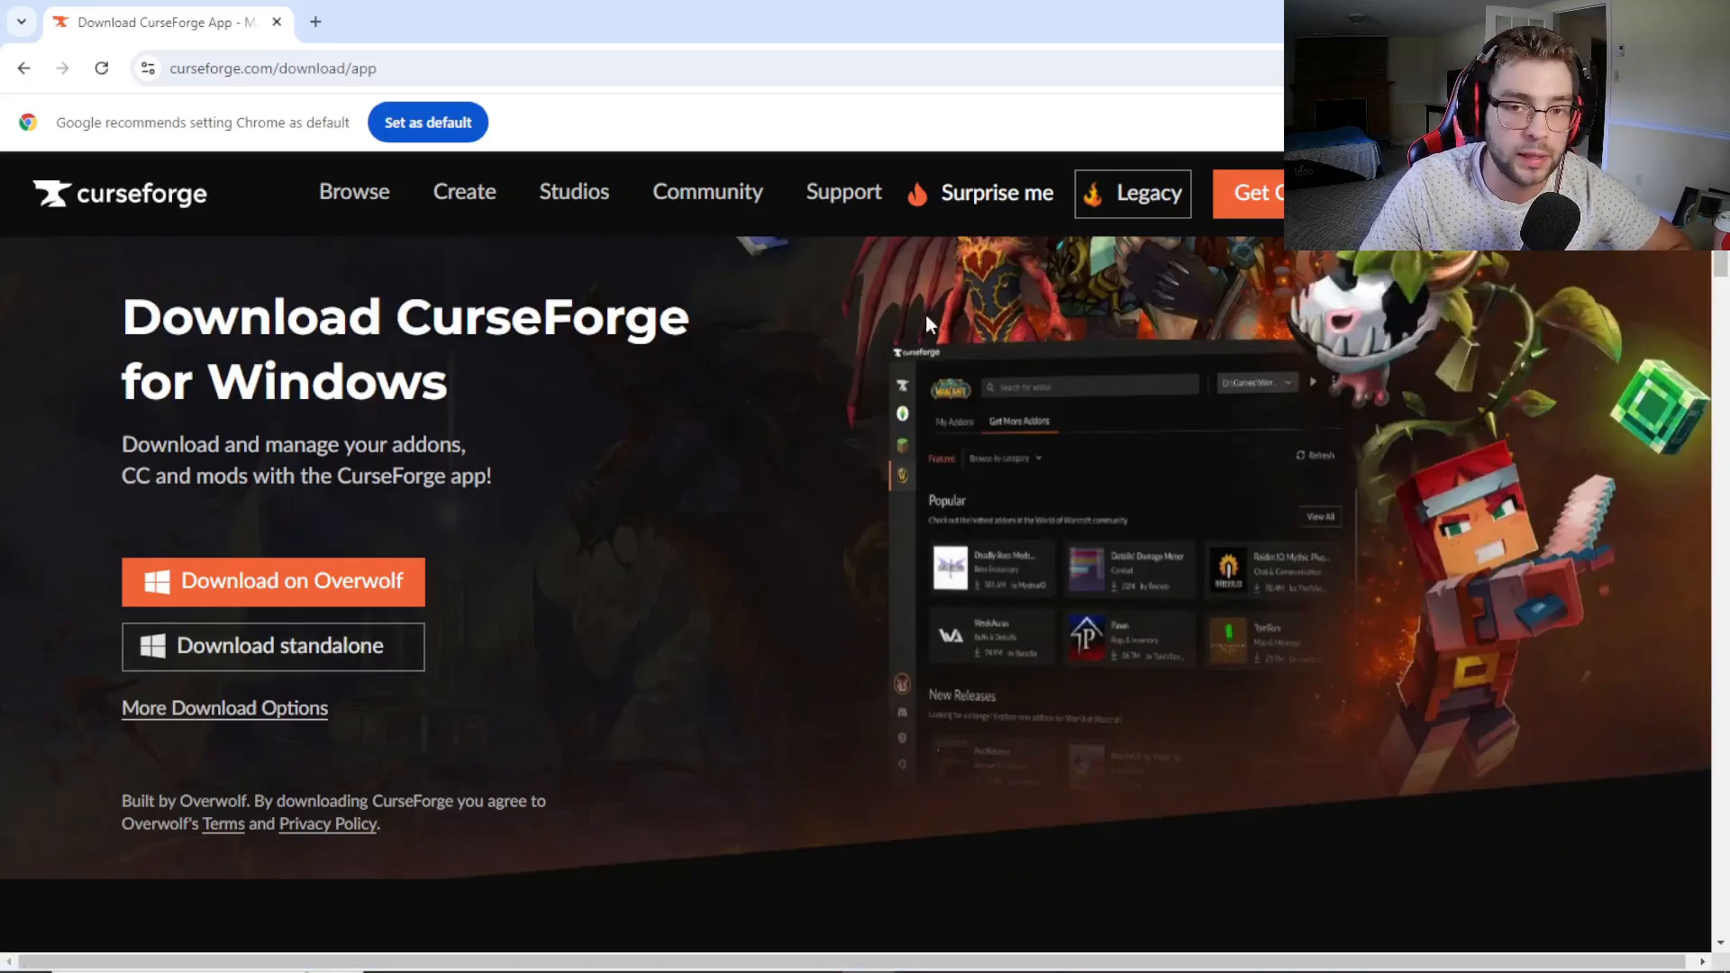
pyautogui.moveTo(963, 400)
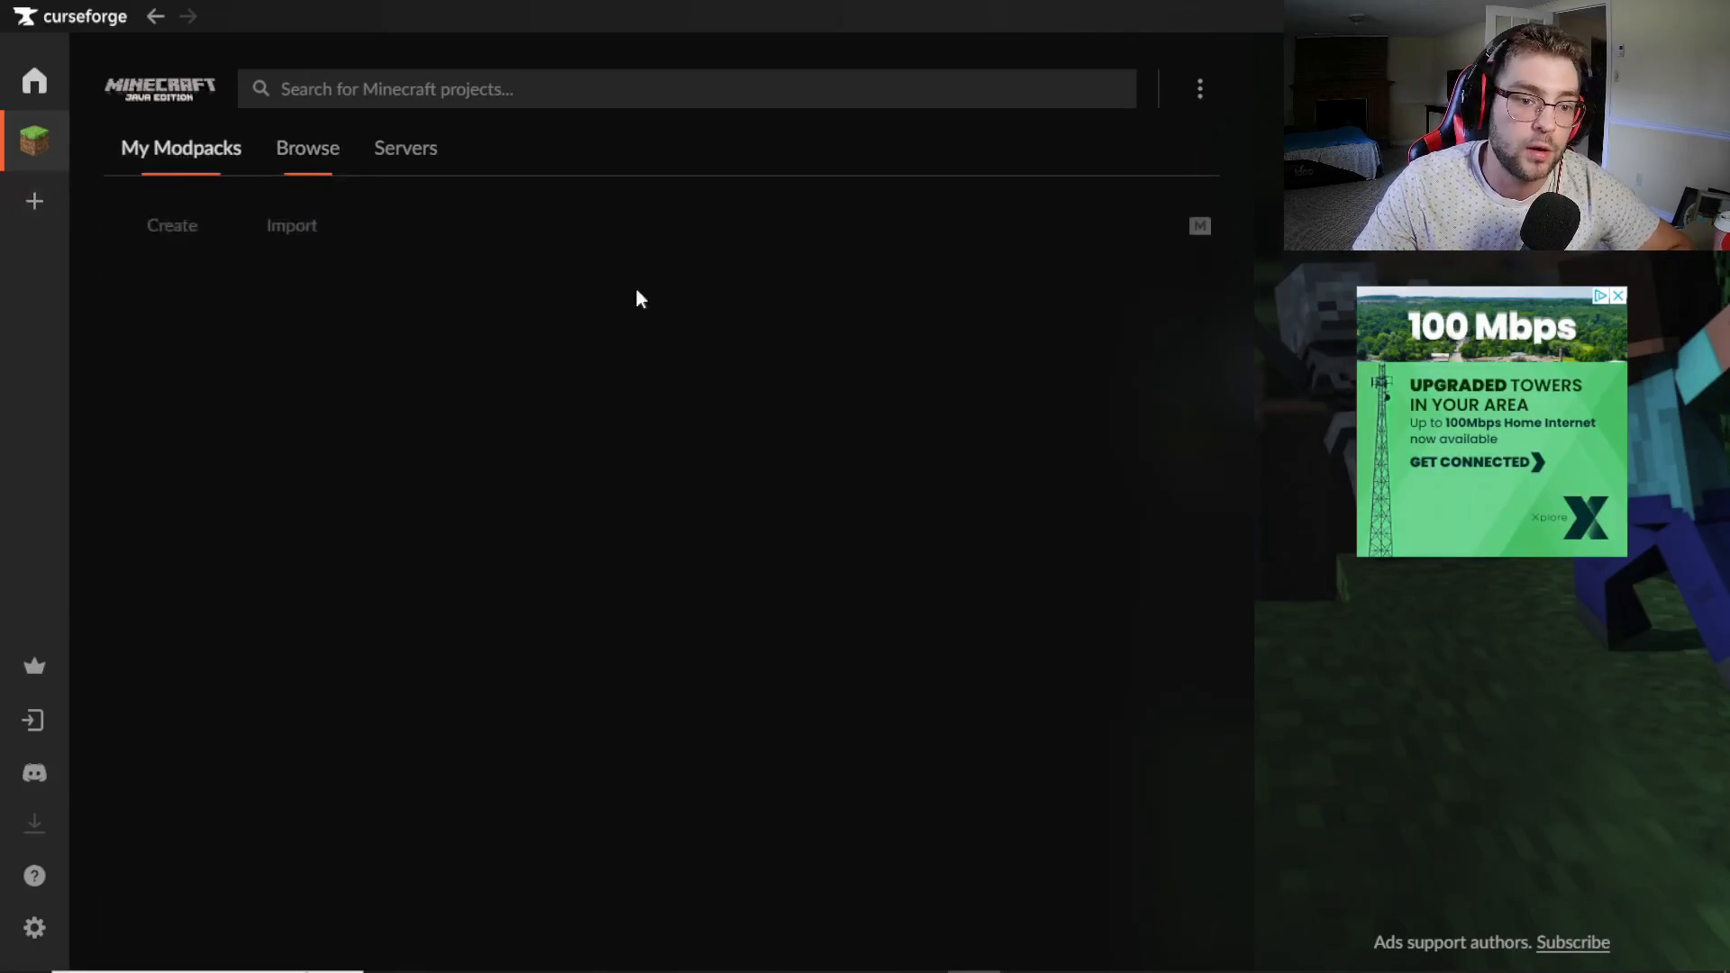
# Step: Browse the modpack catalogue with results limited to modpacks
pyautogui.click(306, 147)
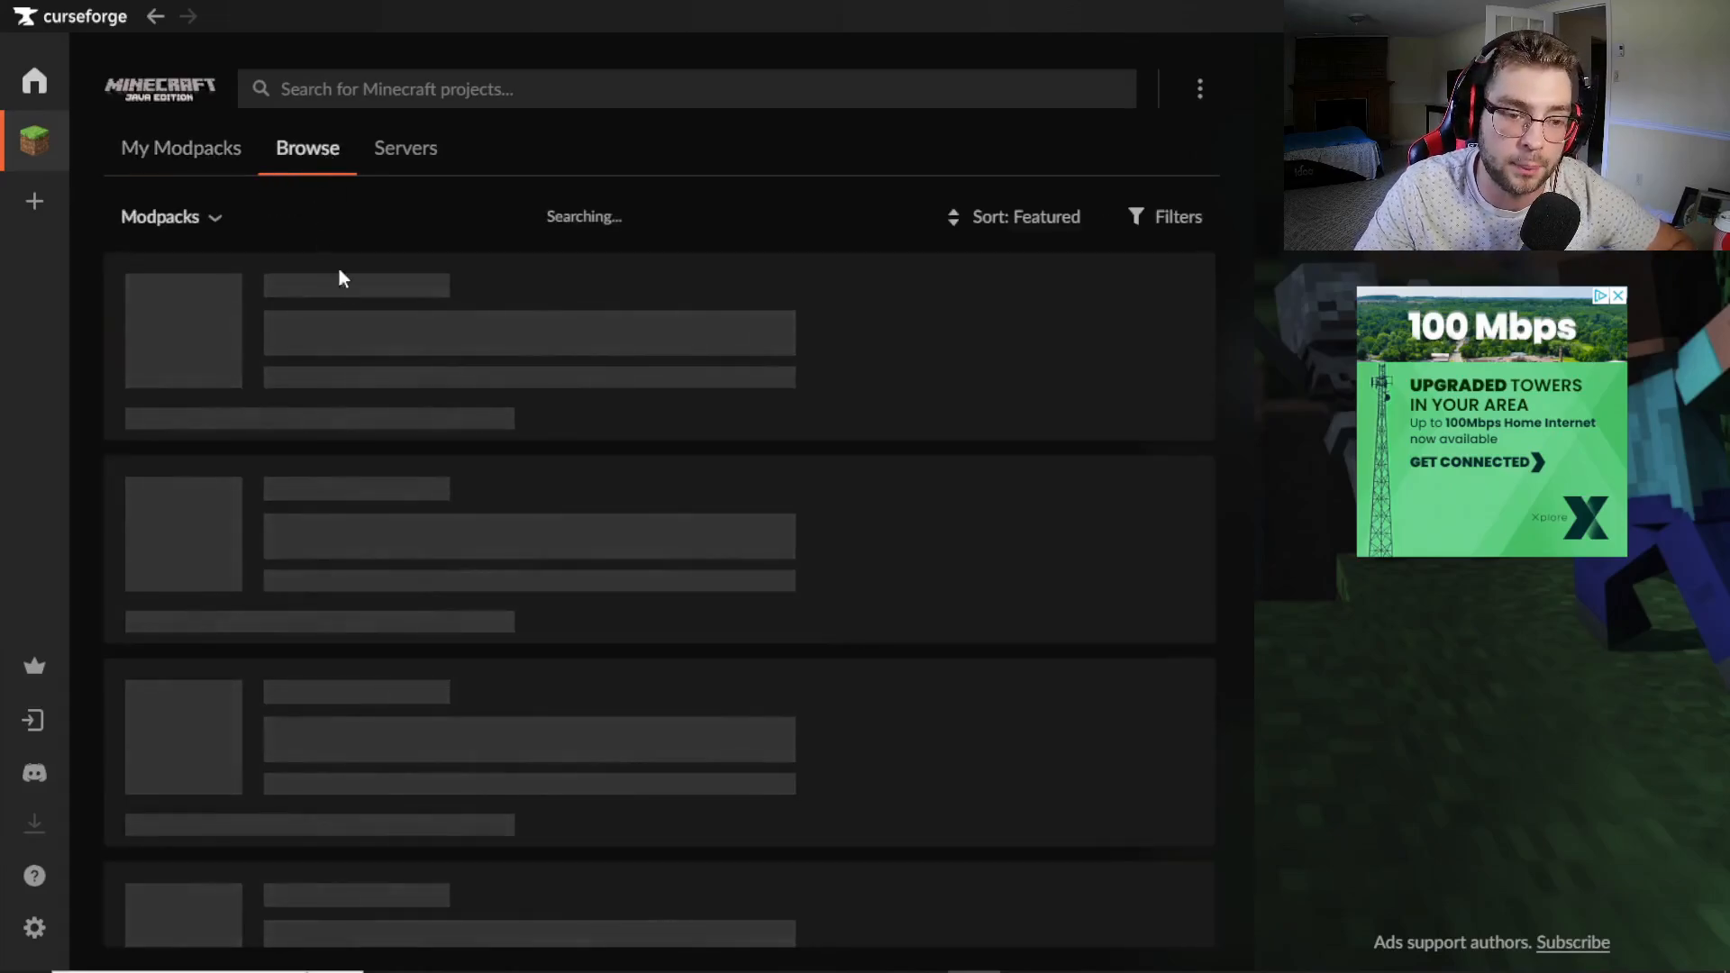
pyautogui.click(168, 216)
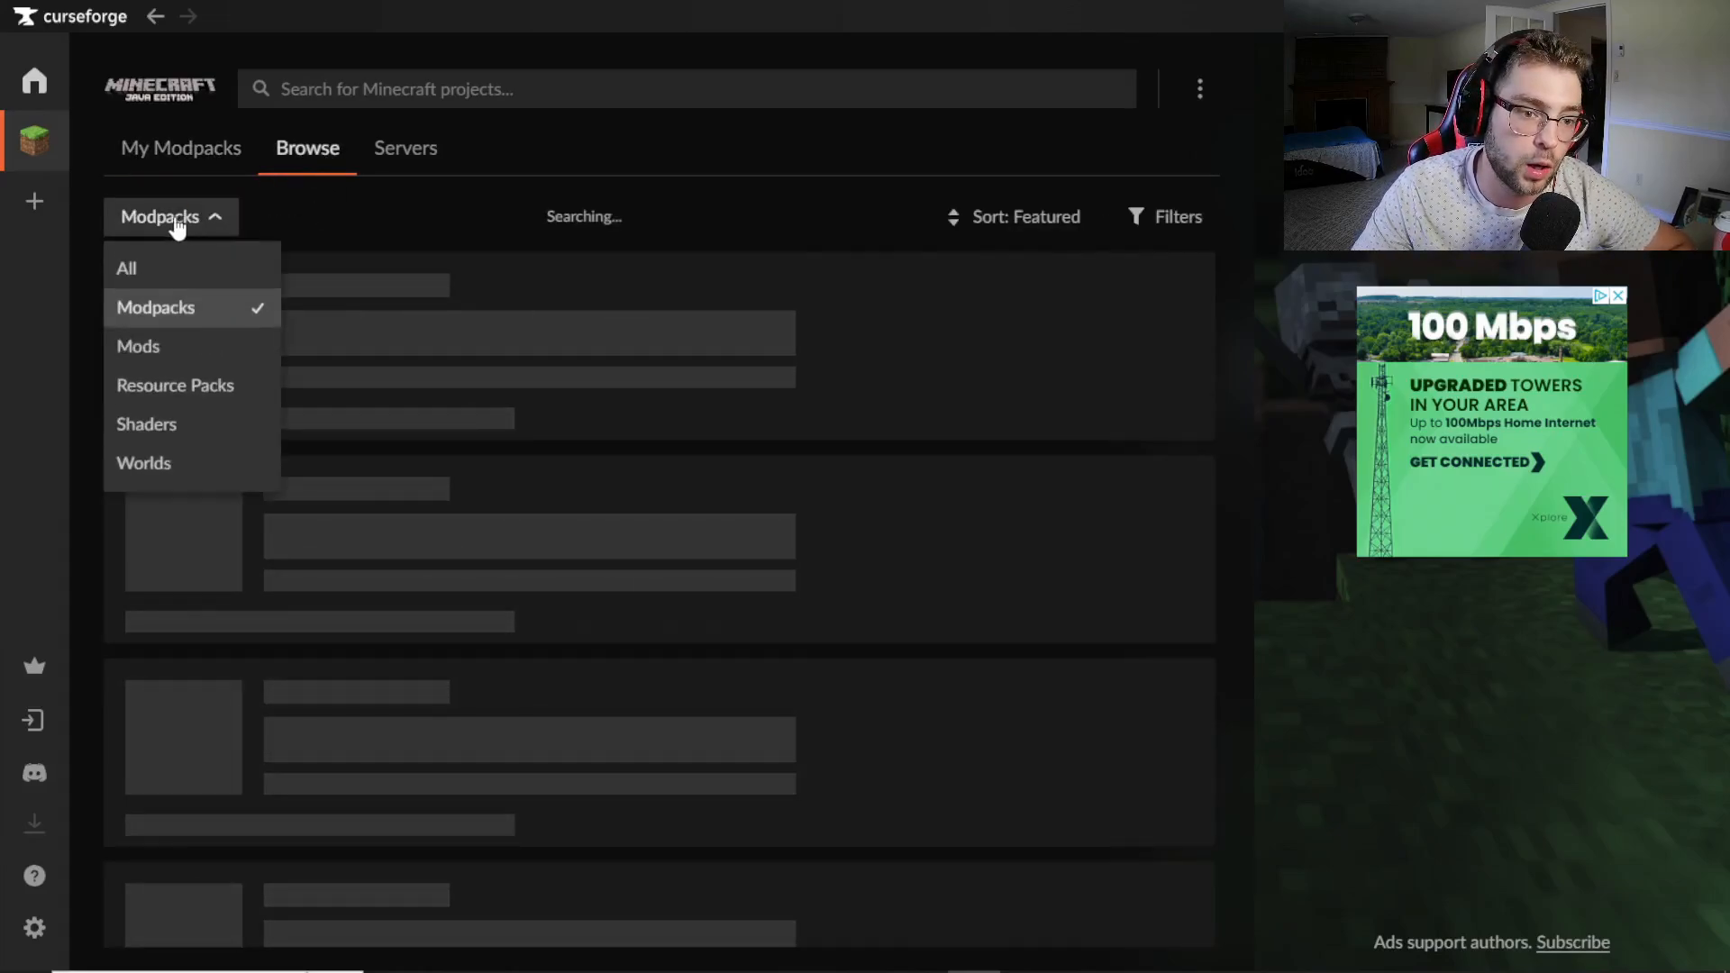
pyautogui.click(160, 217)
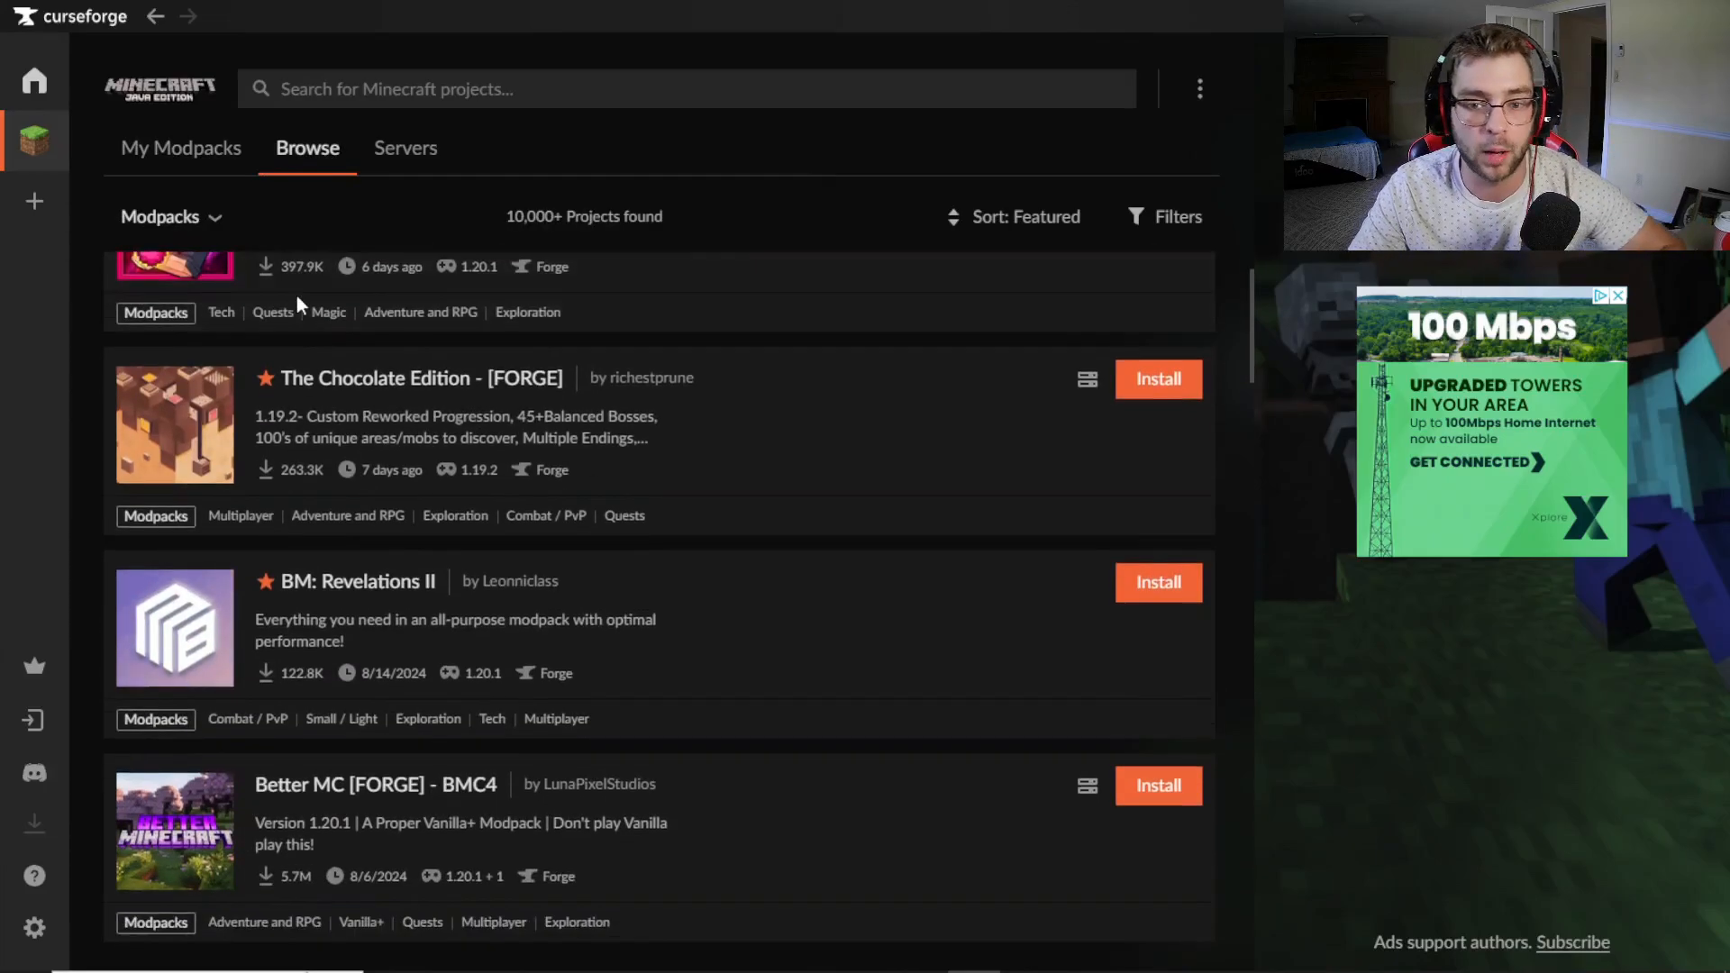
pyautogui.scroll(-3)
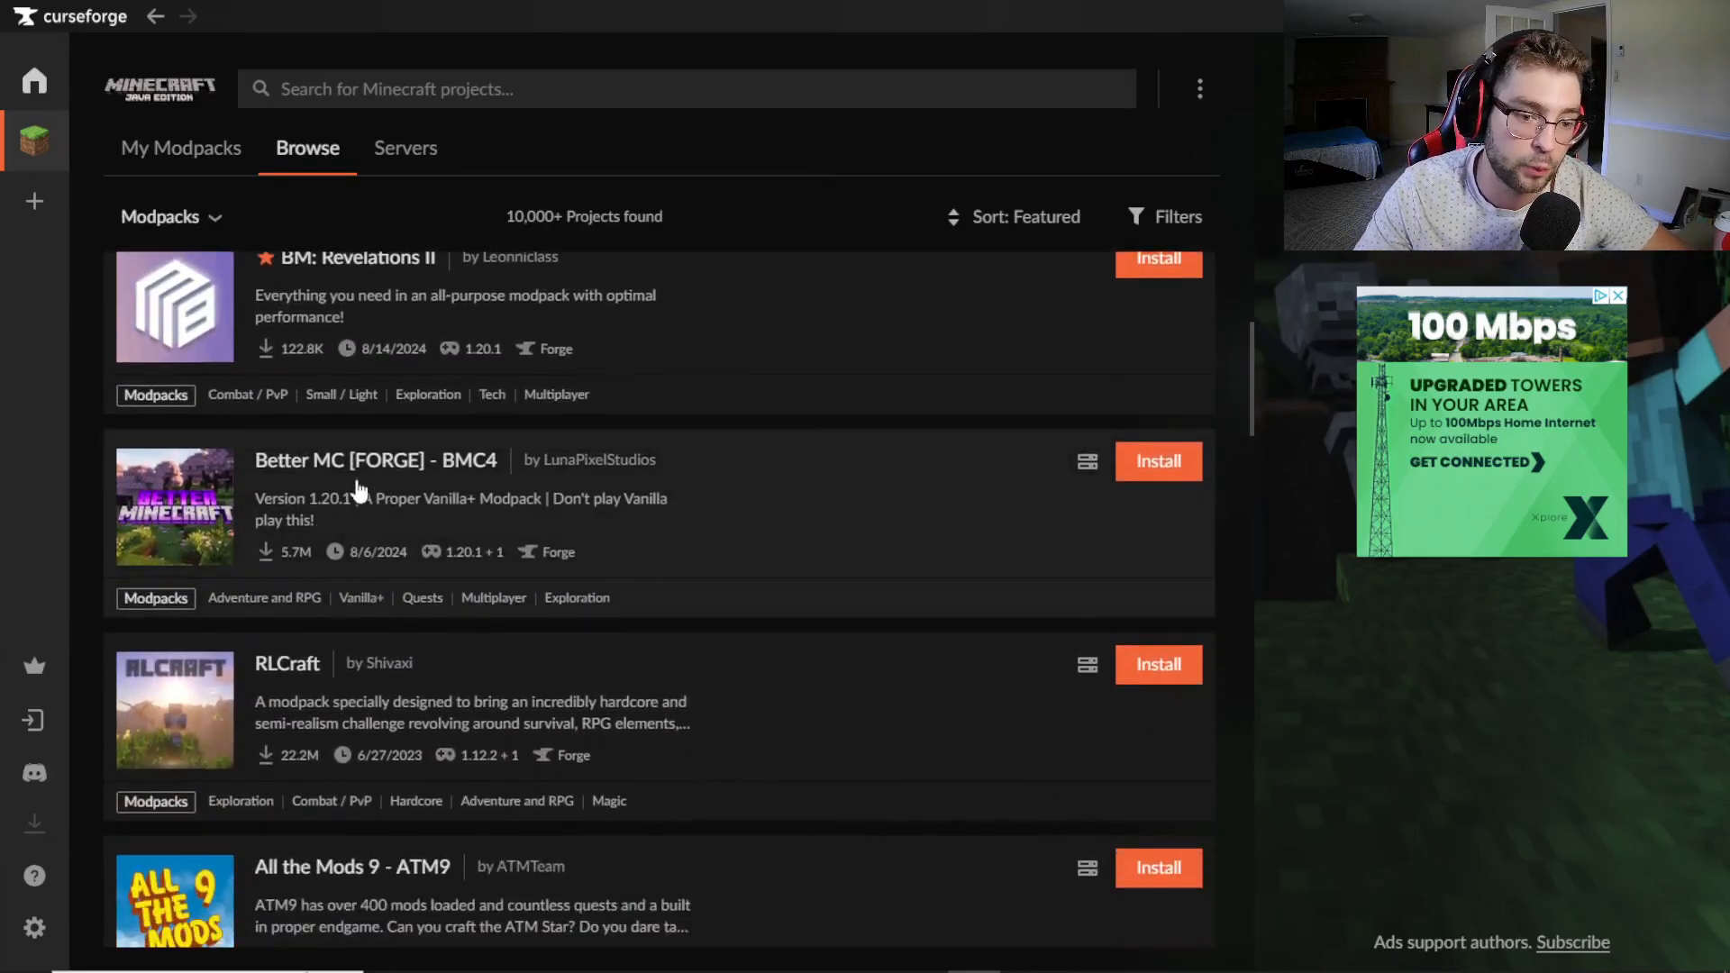
pyautogui.scroll(-3)
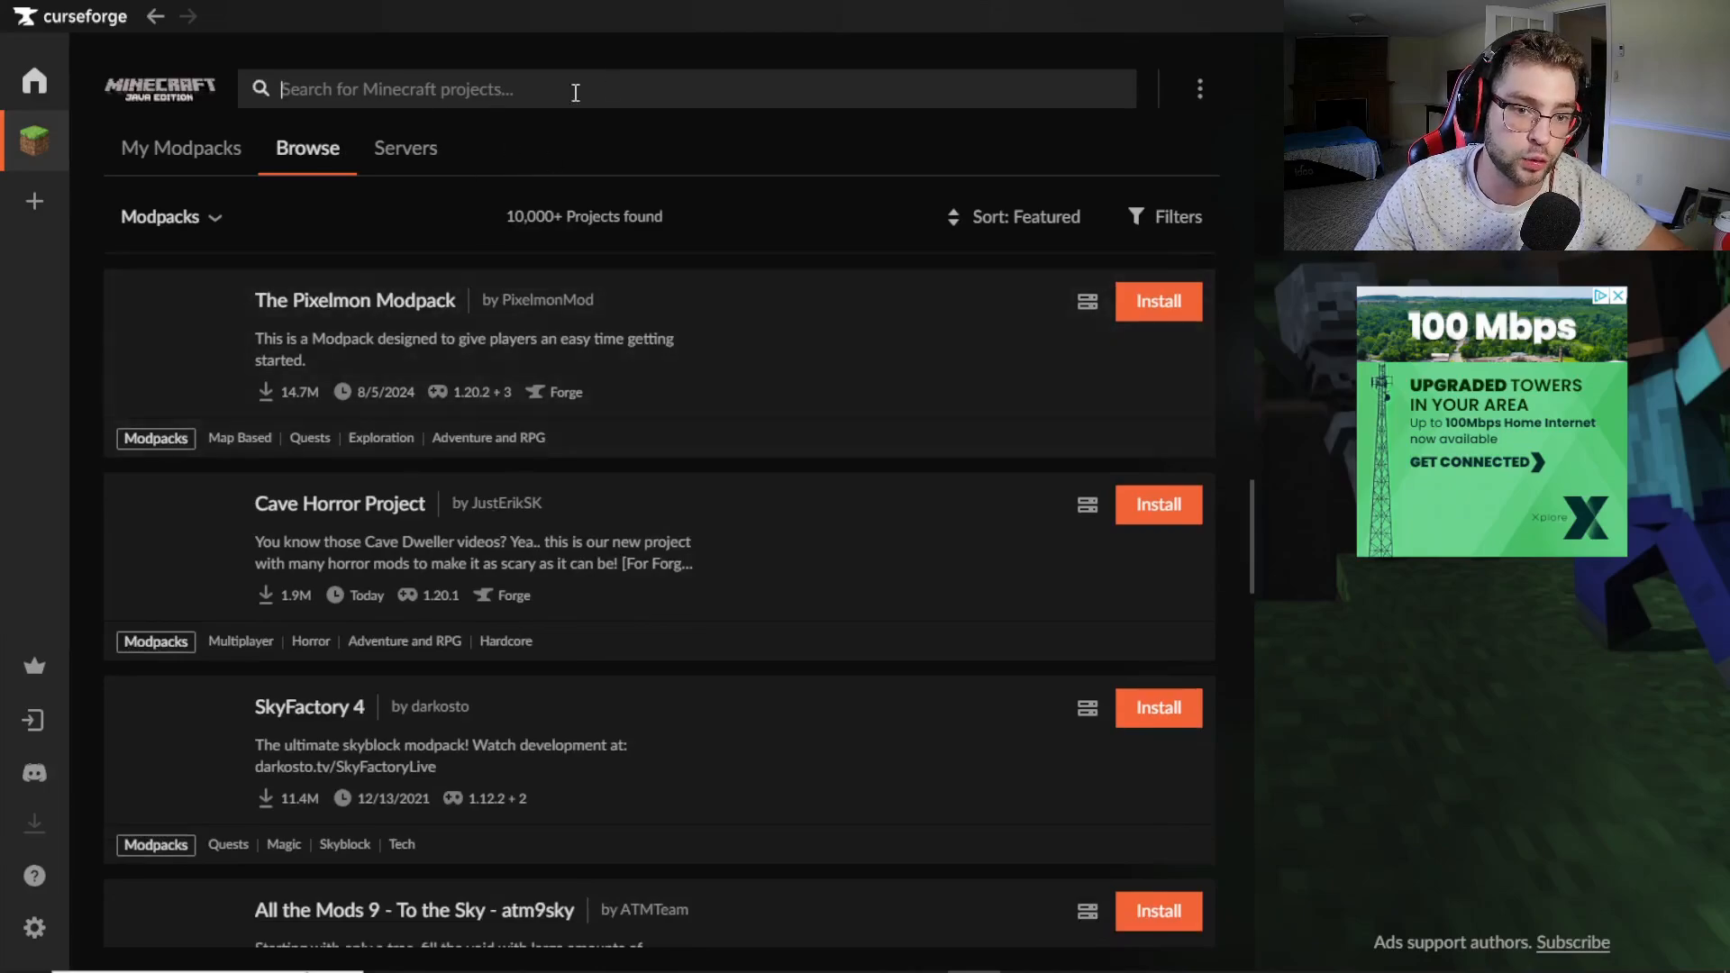
pyautogui.scroll(-3)
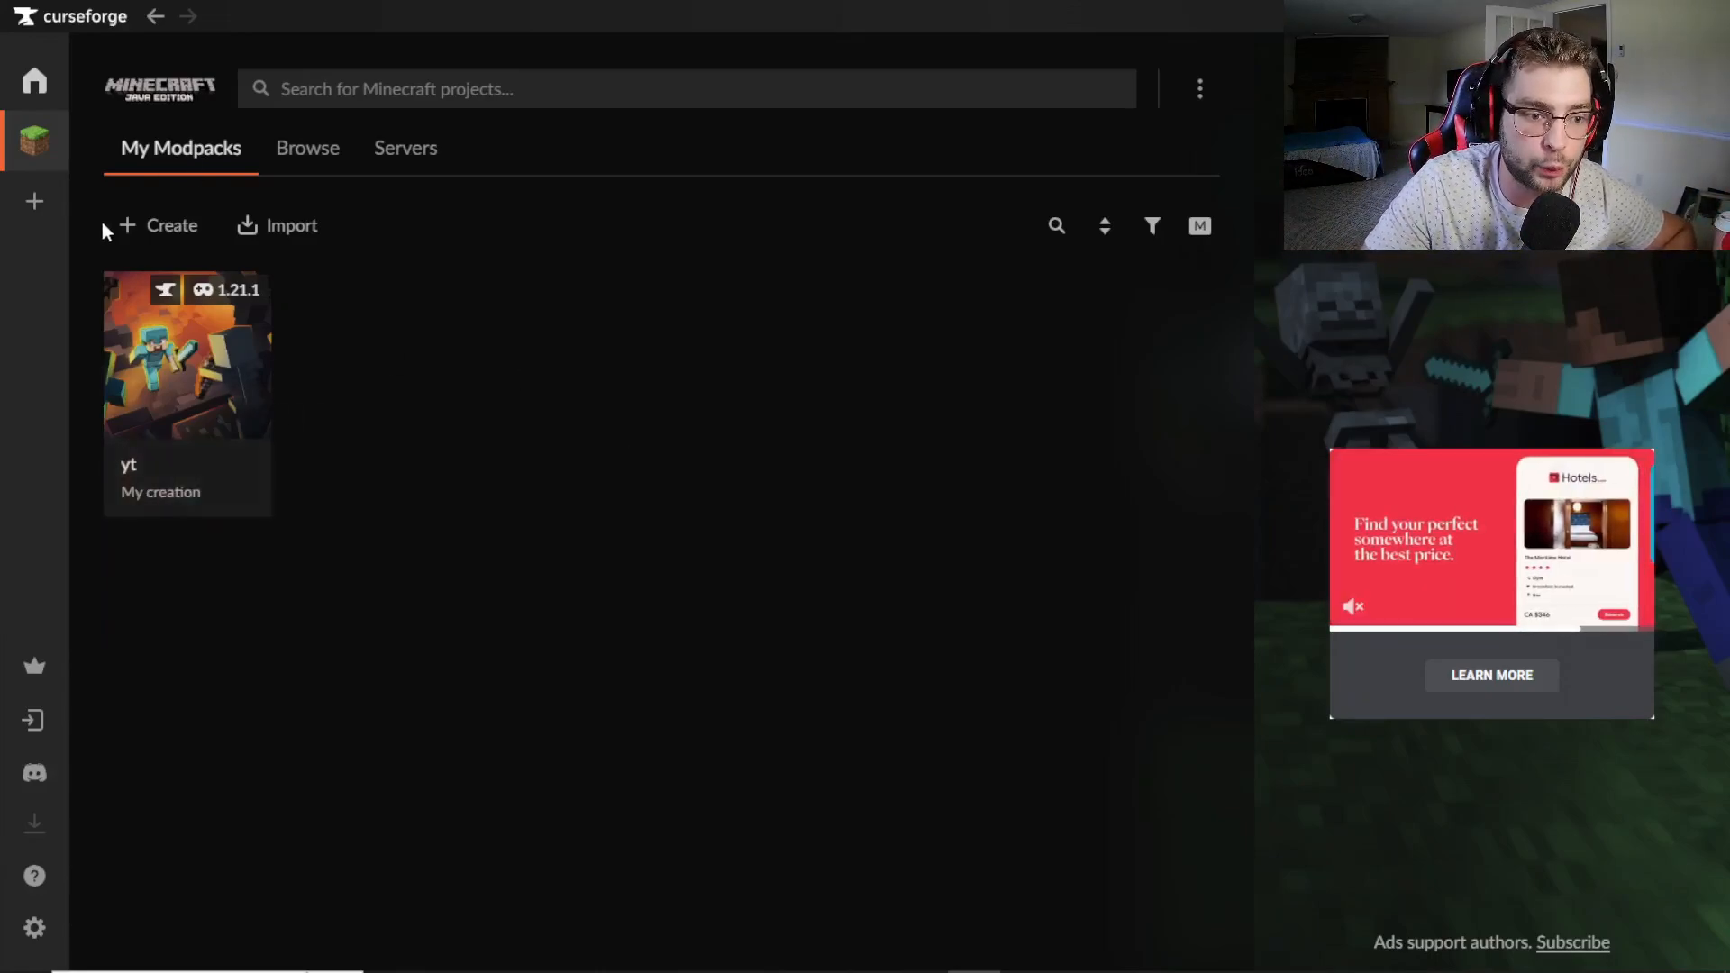
# Step: Try a new custom profile on Minecraft 1.20.6 named 'rfgfdg', then abandon the form
pyautogui.click(159, 226)
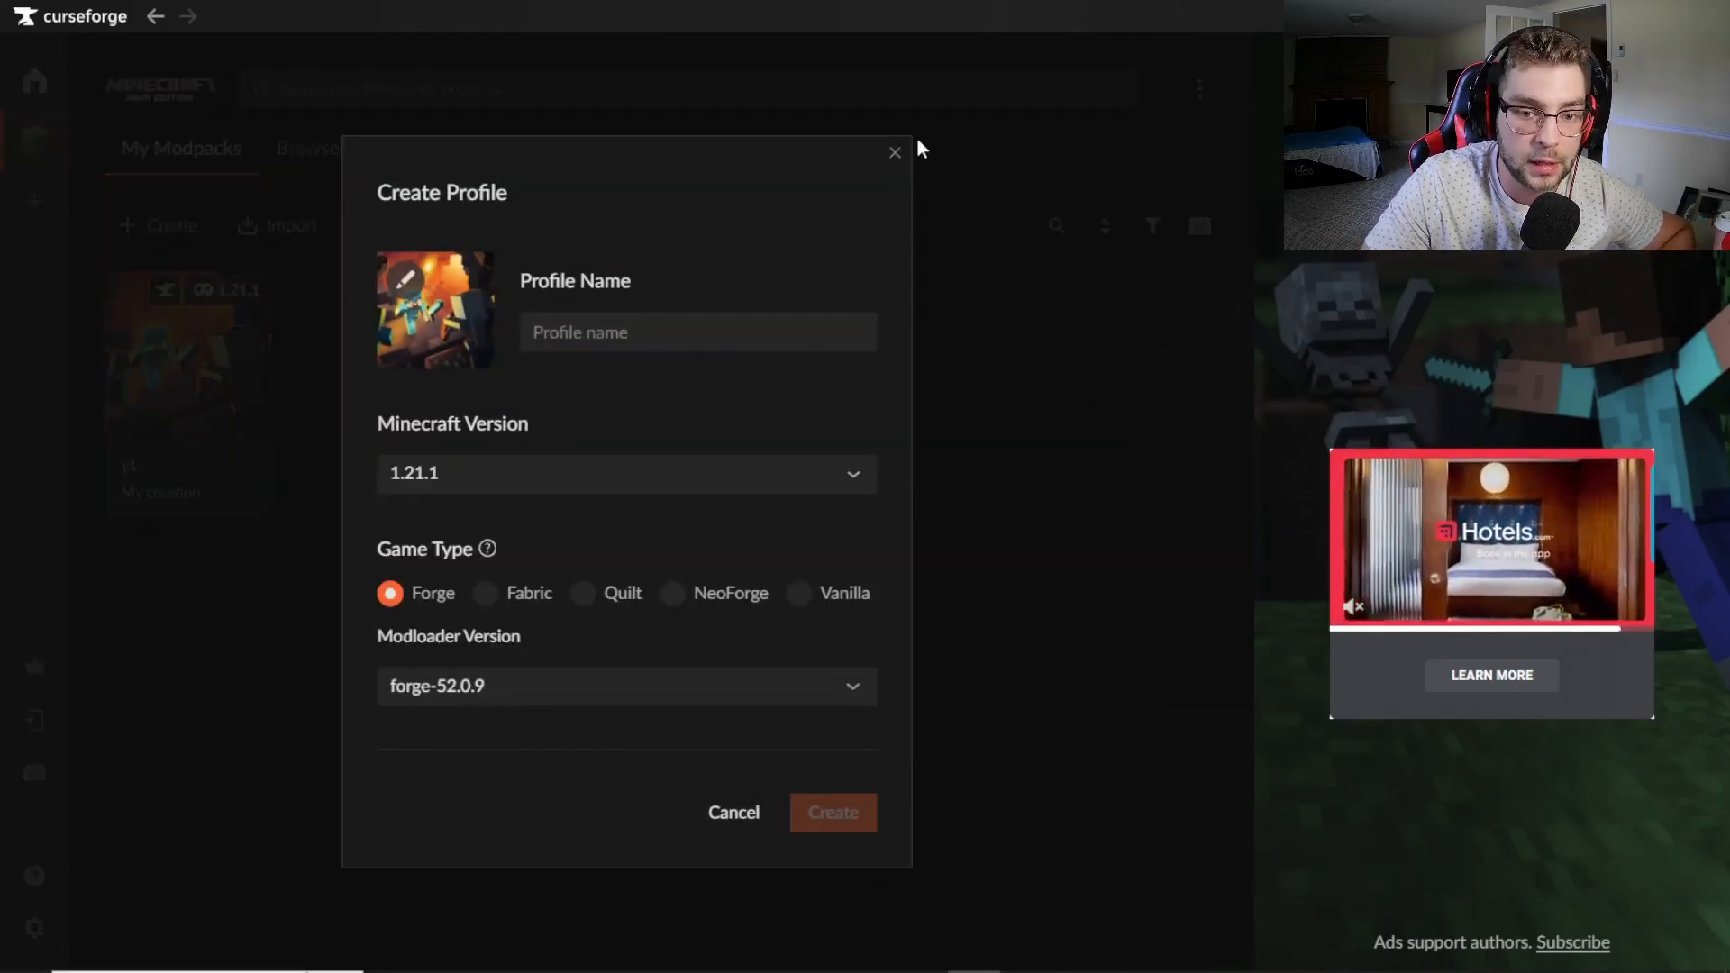
pyautogui.click(698, 332)
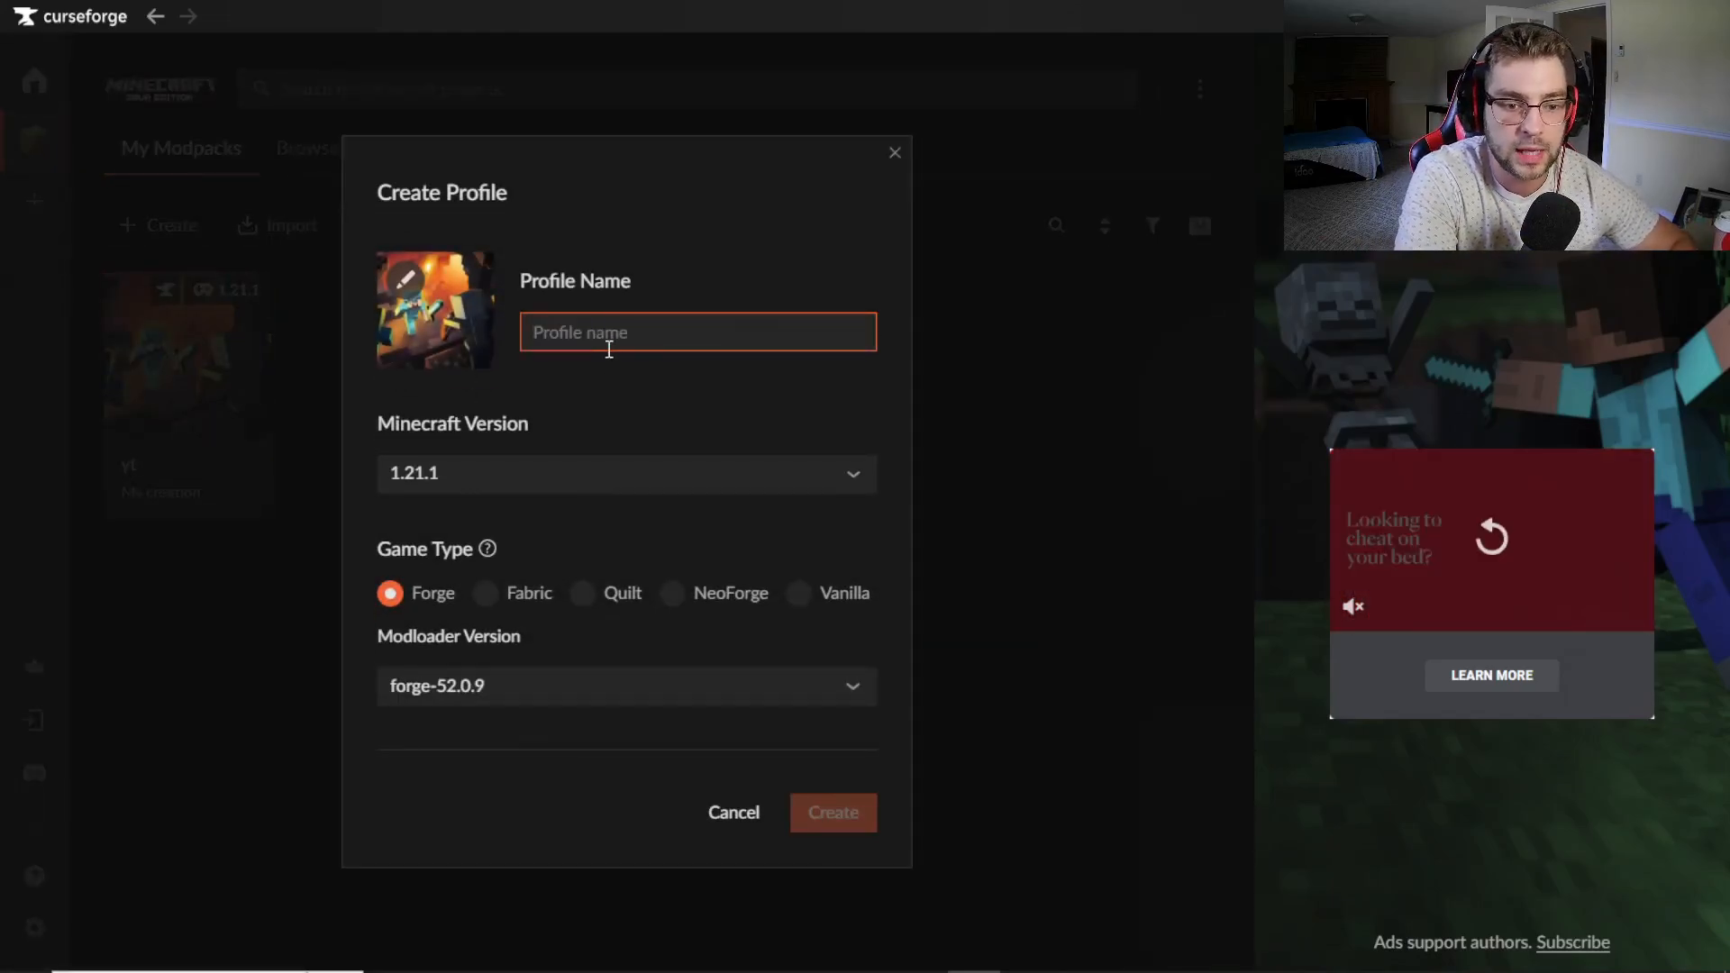
pyautogui.click(624, 472)
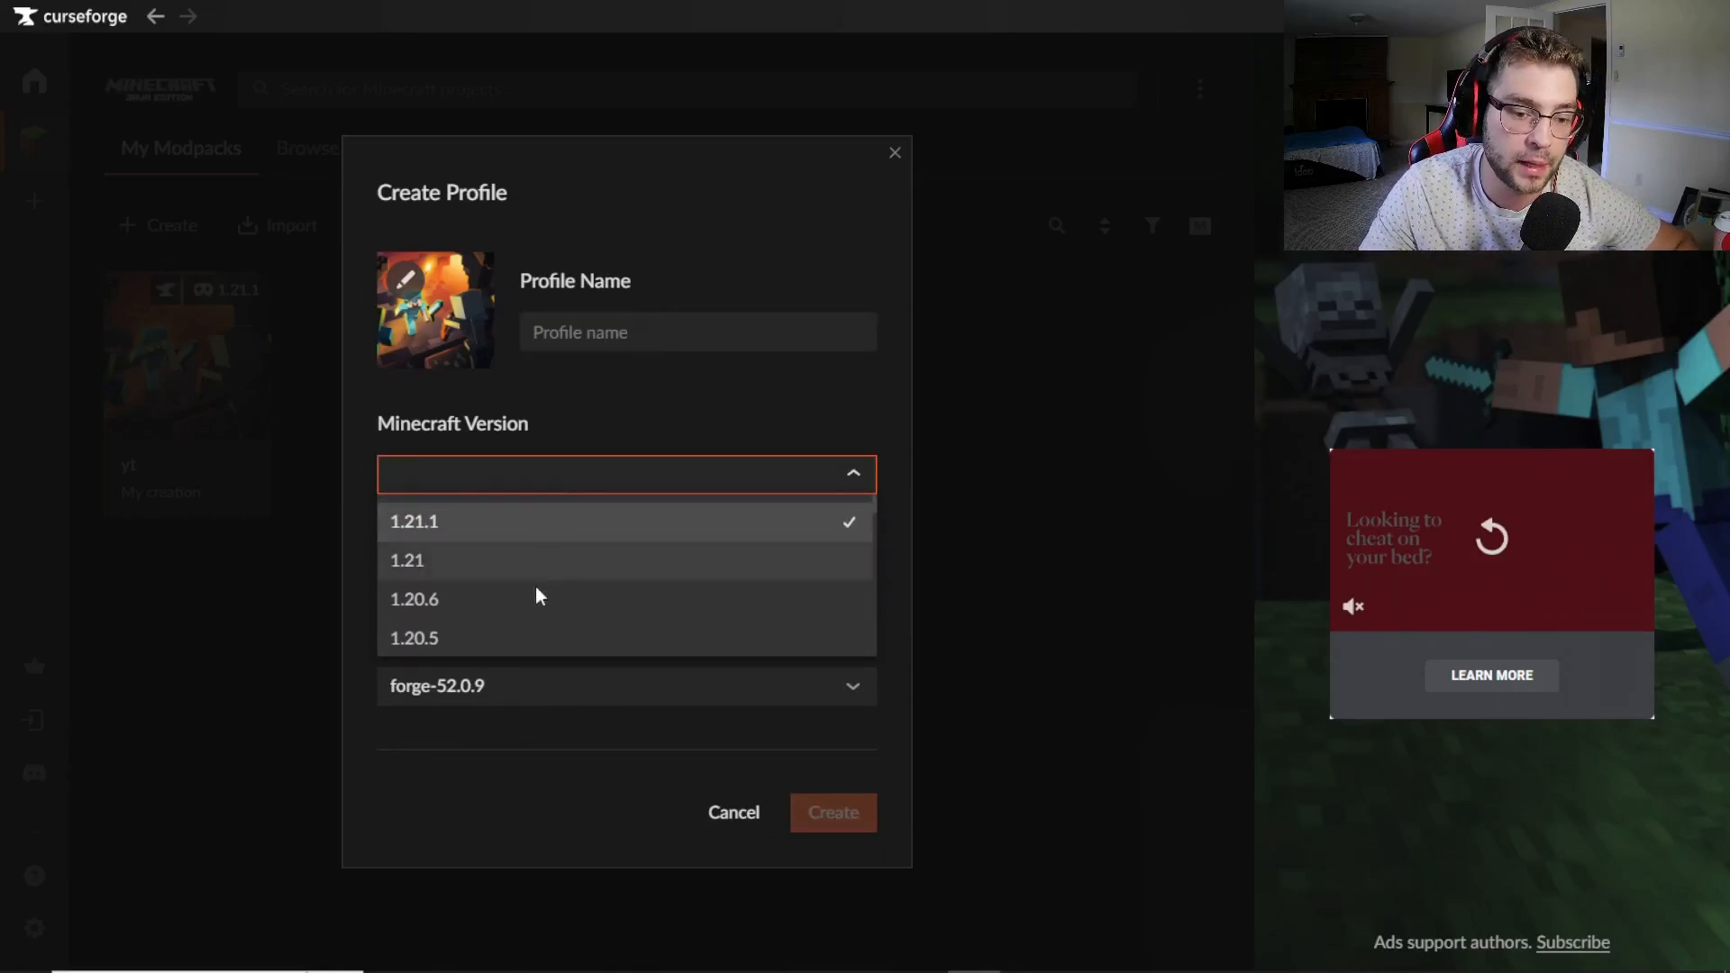
pyautogui.click(415, 599)
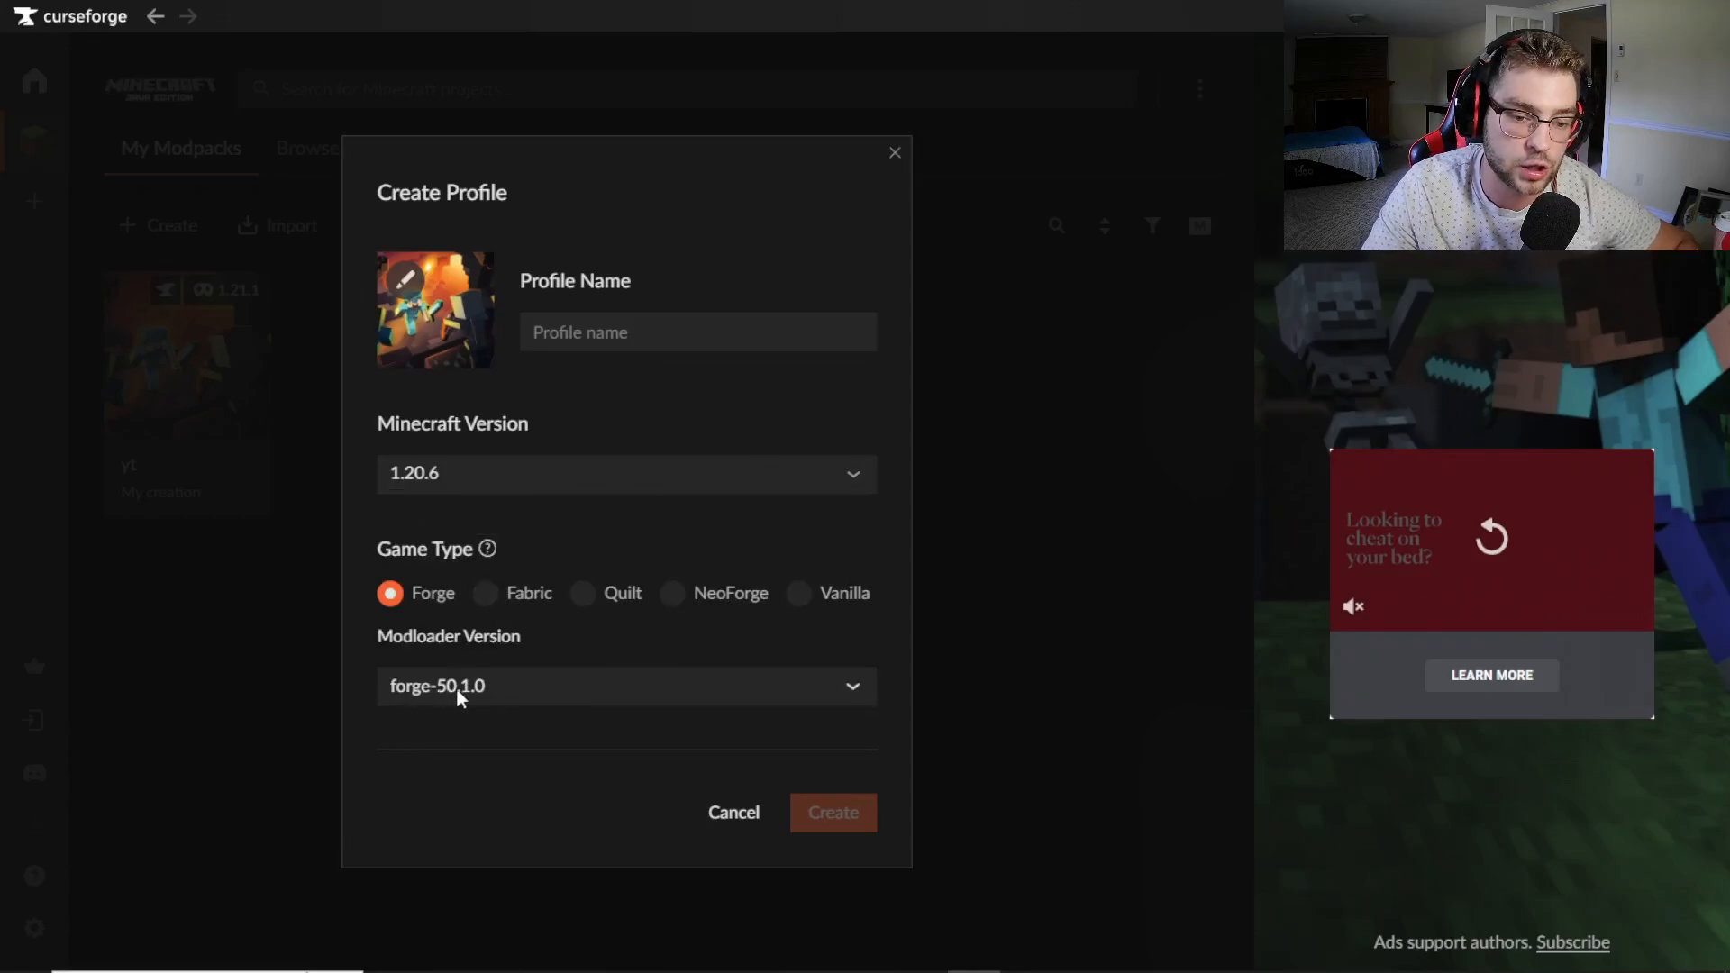
pyautogui.moveTo(937, 858)
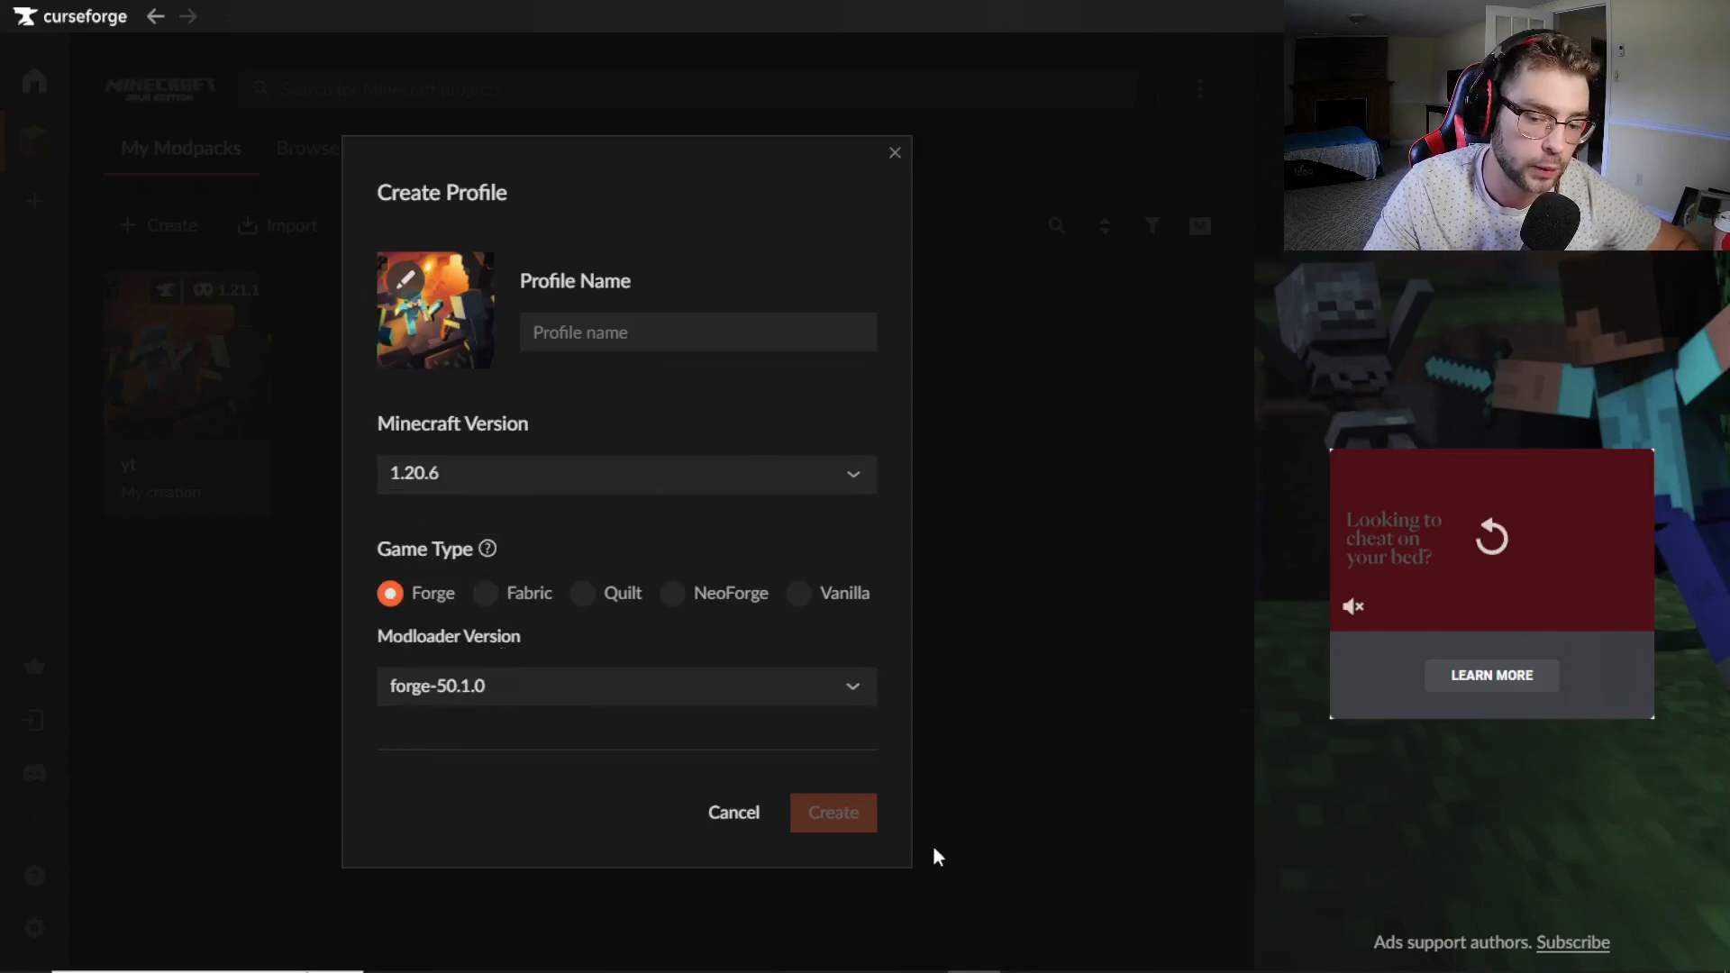
pyautogui.write('rfgfdg')
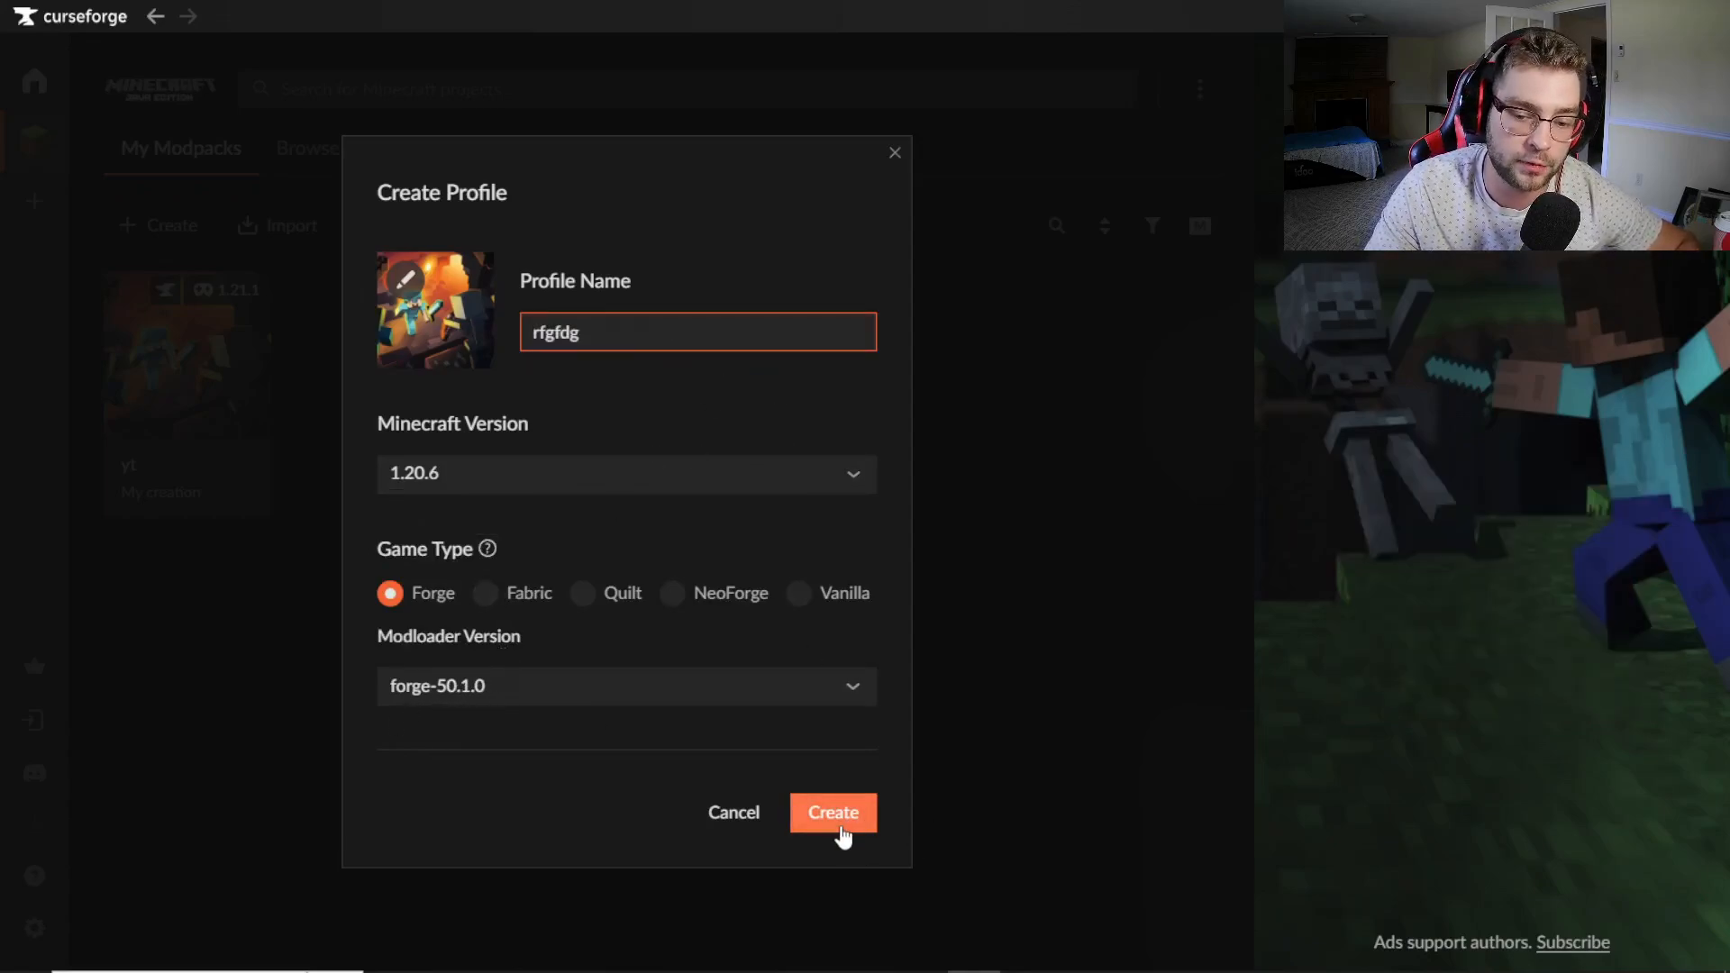
pyautogui.click(832, 811)
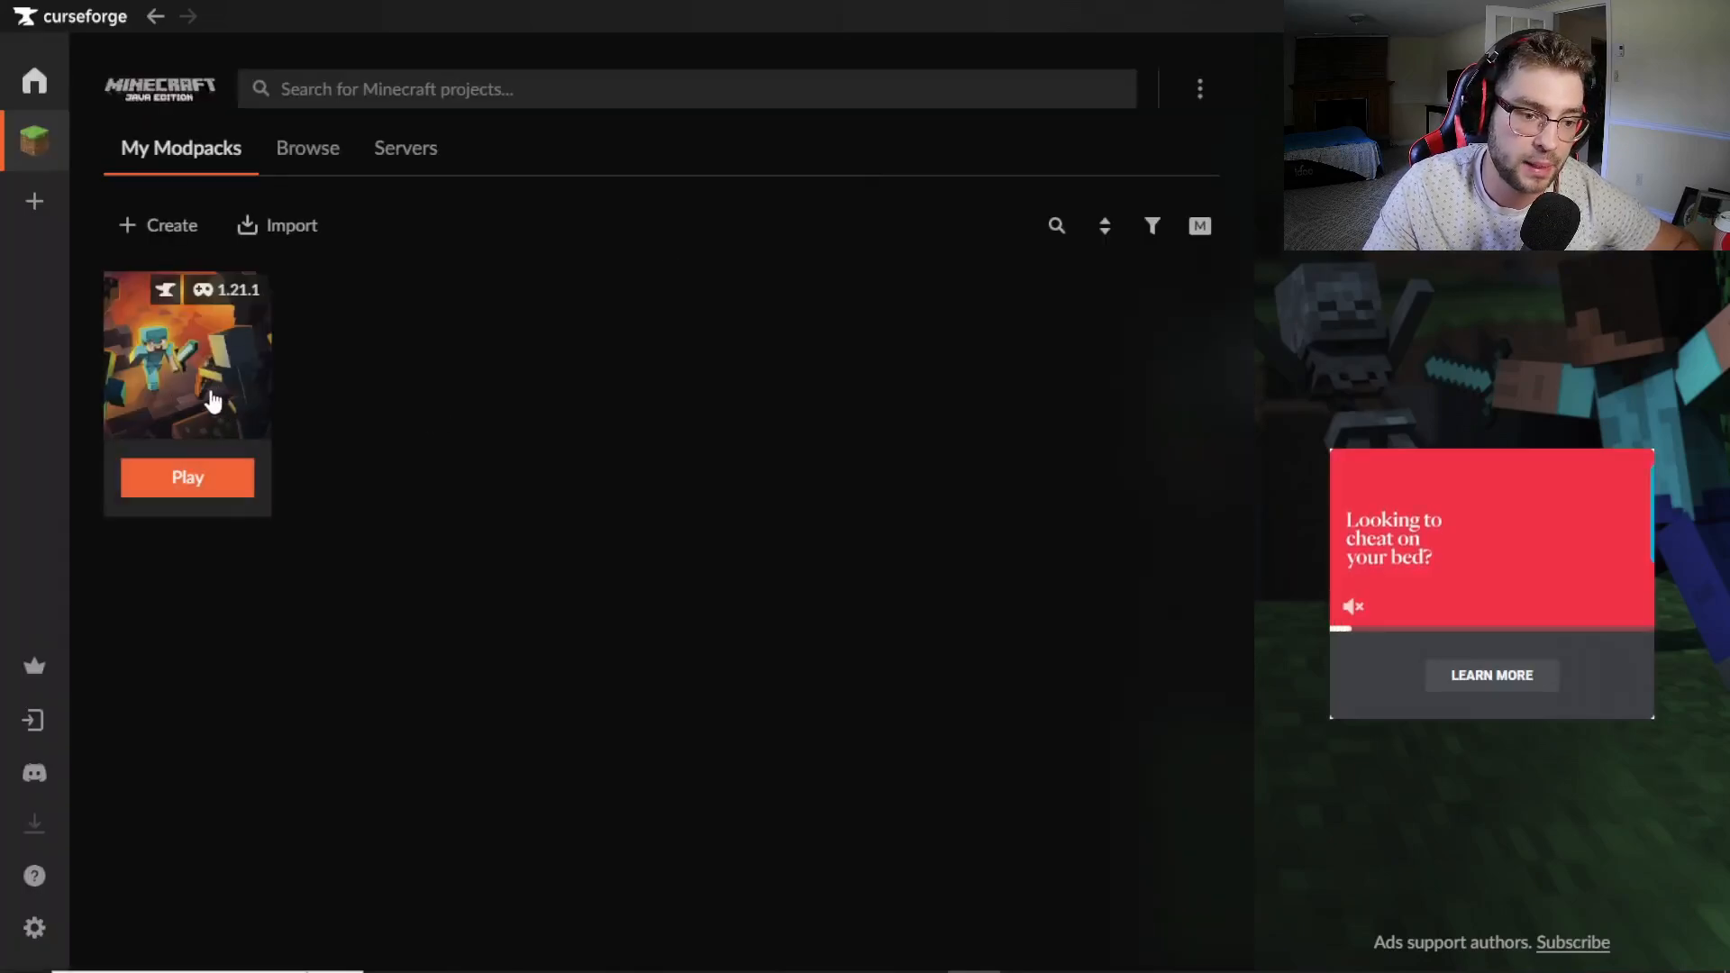
# Step: Open the yt modpack, browse its mod catalogue, then close the browser
pyautogui.click(186, 355)
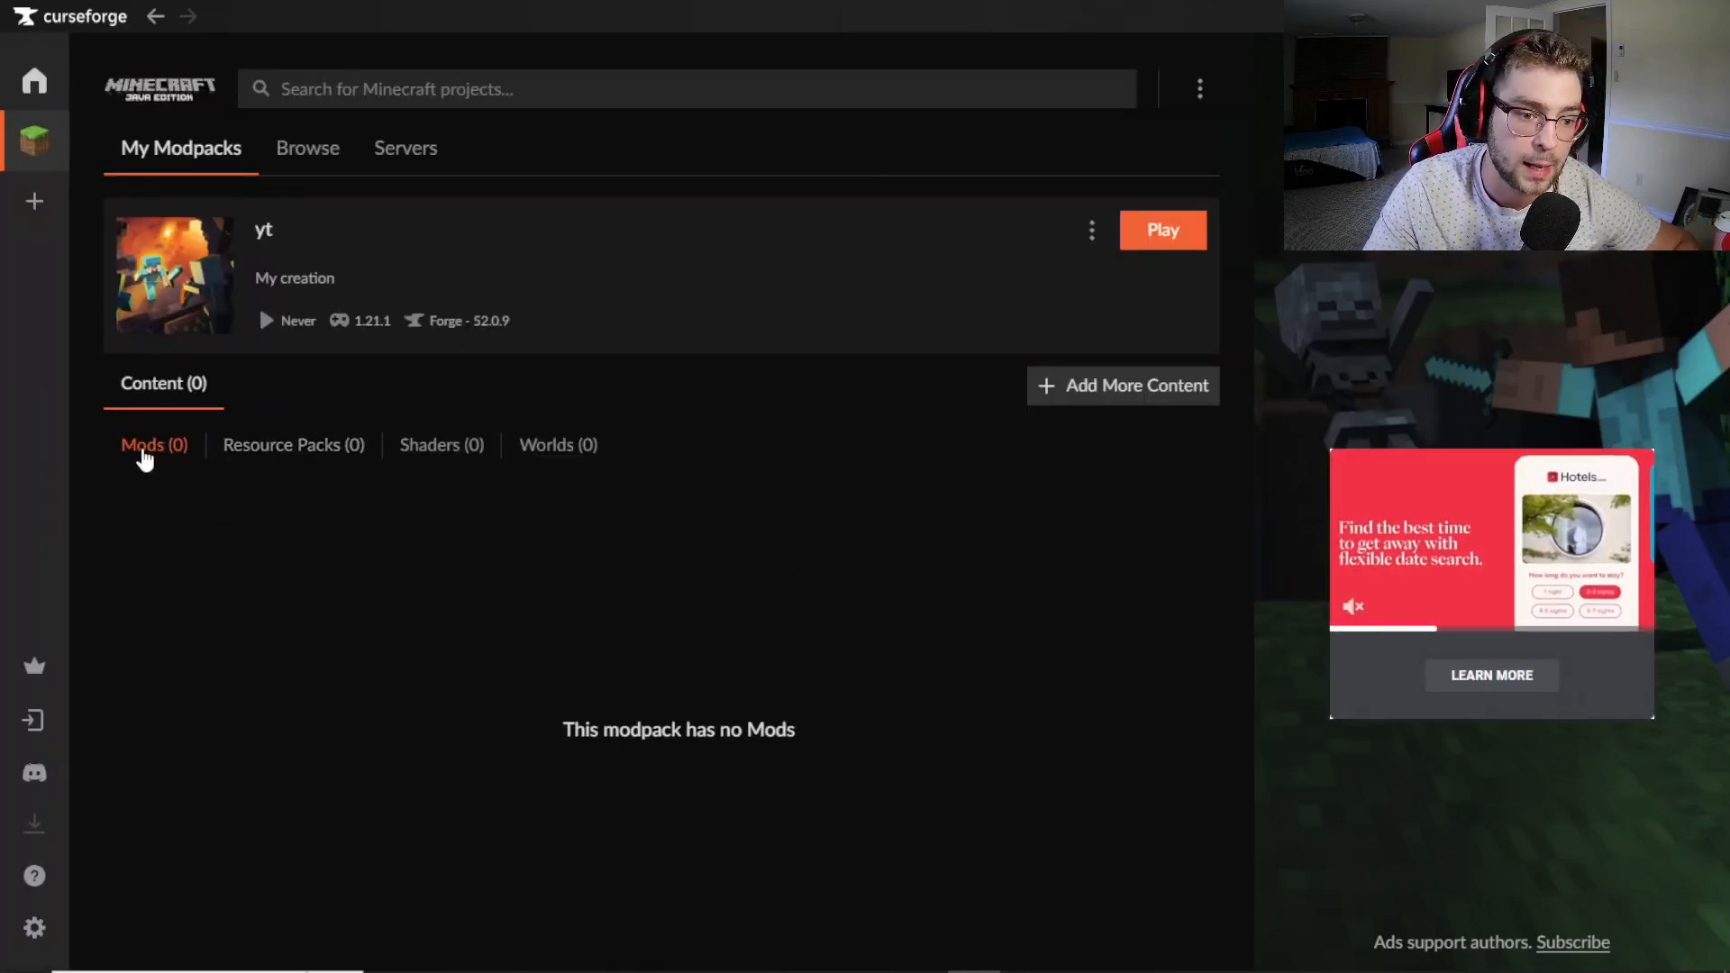
pyautogui.click(1122, 385)
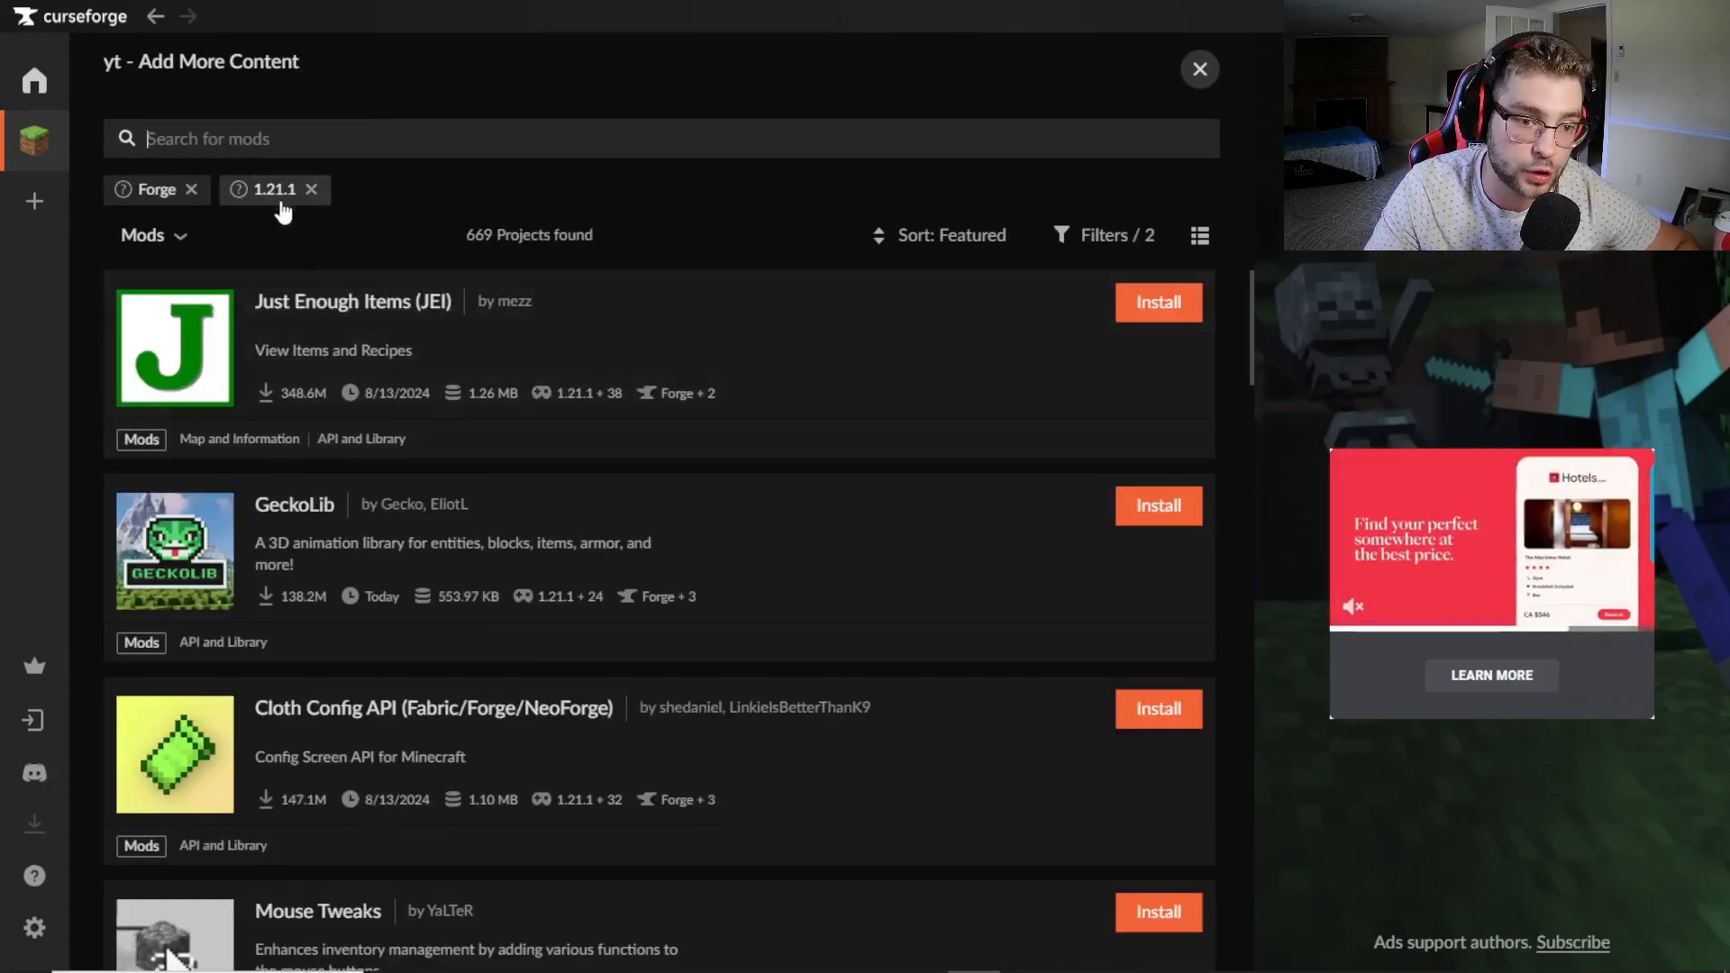
pyautogui.scroll(-3)
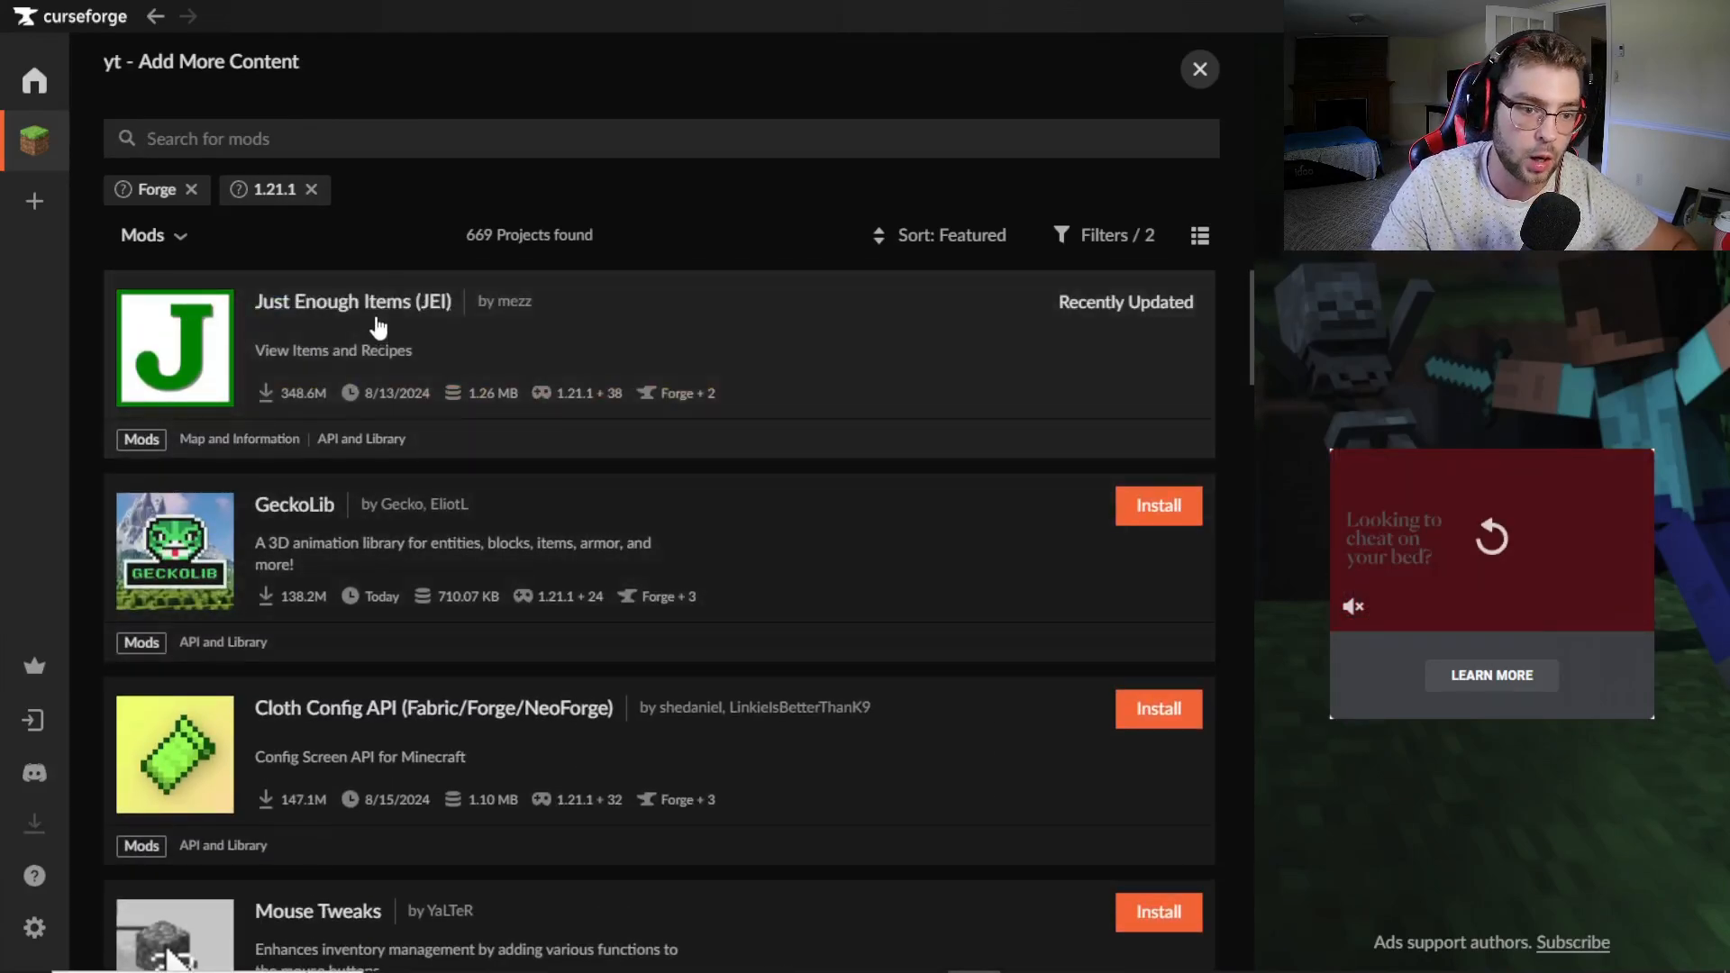
pyautogui.click(1198, 68)
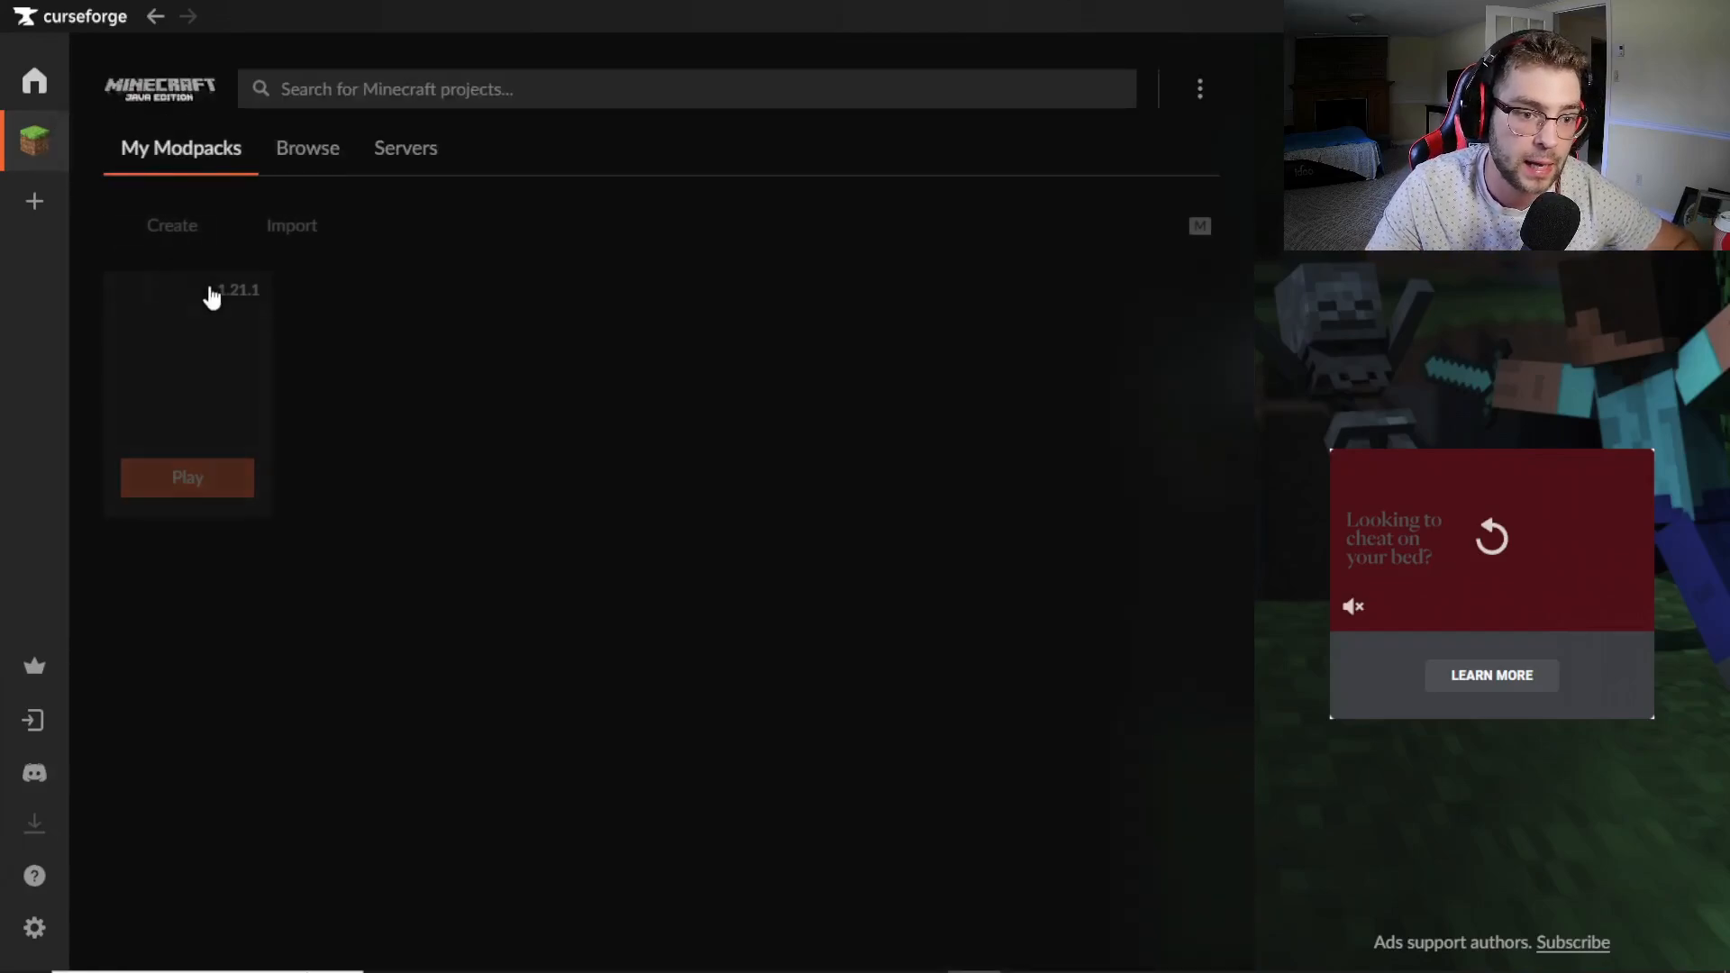
# Step: Open the yt modpack card and check that its mods list shows Just Enough Items (JEI)
pyautogui.click(187, 364)
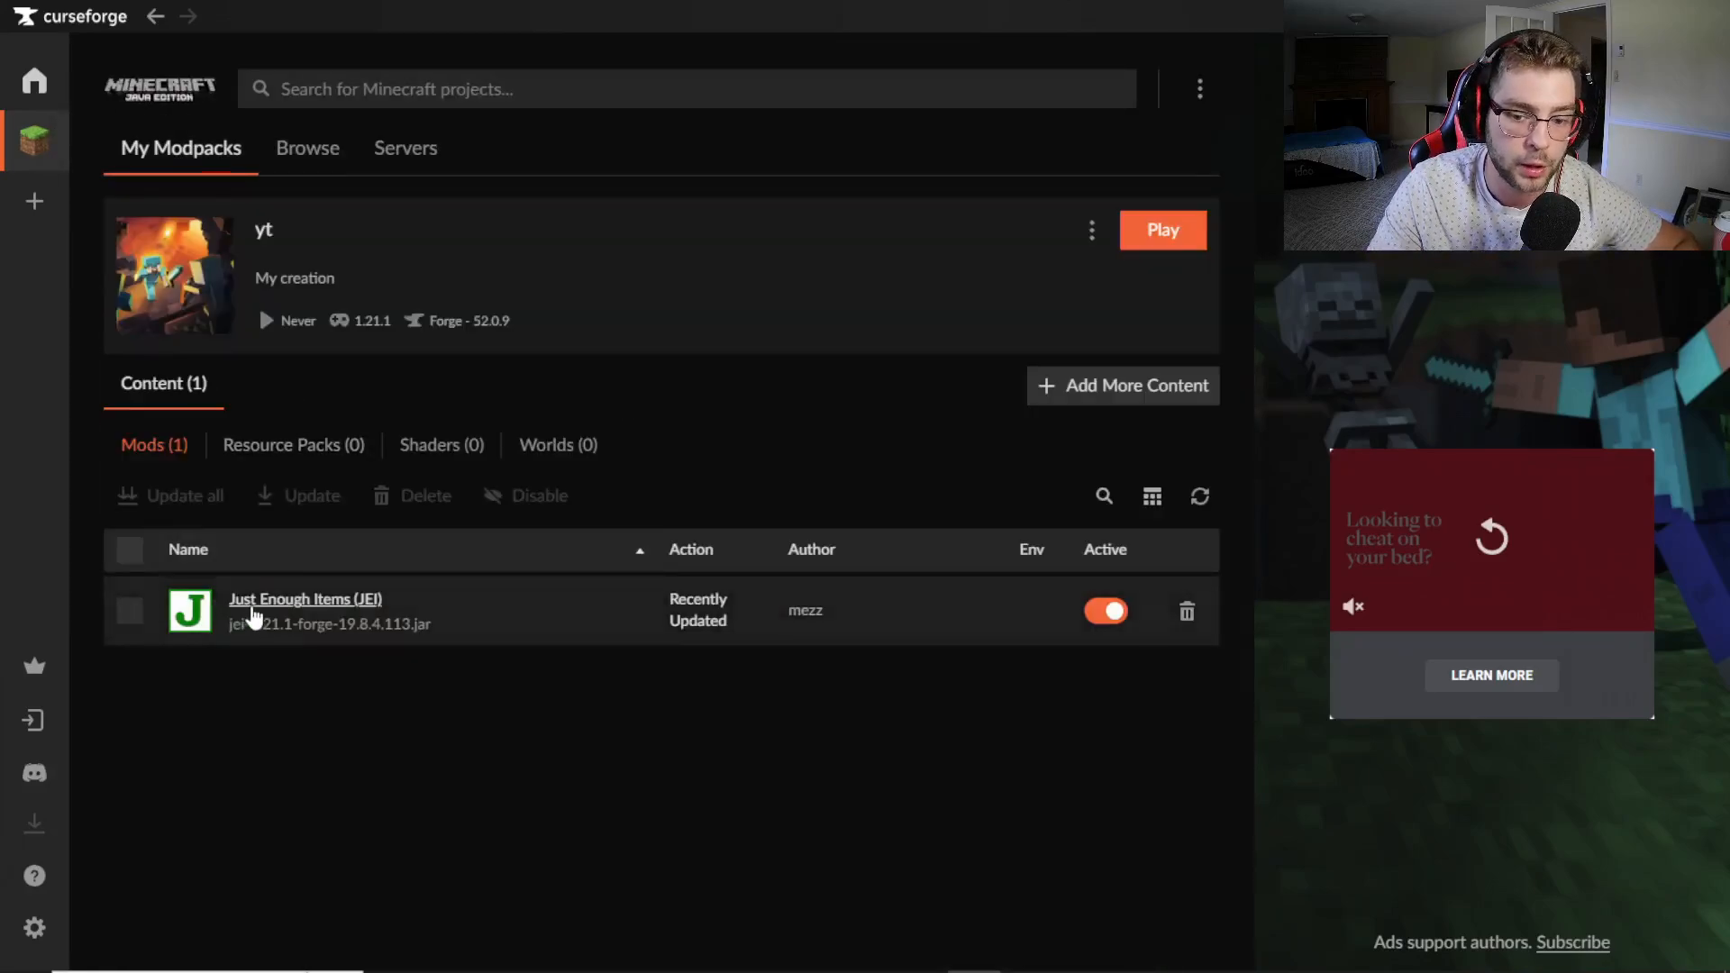
pyautogui.moveTo(618, 583)
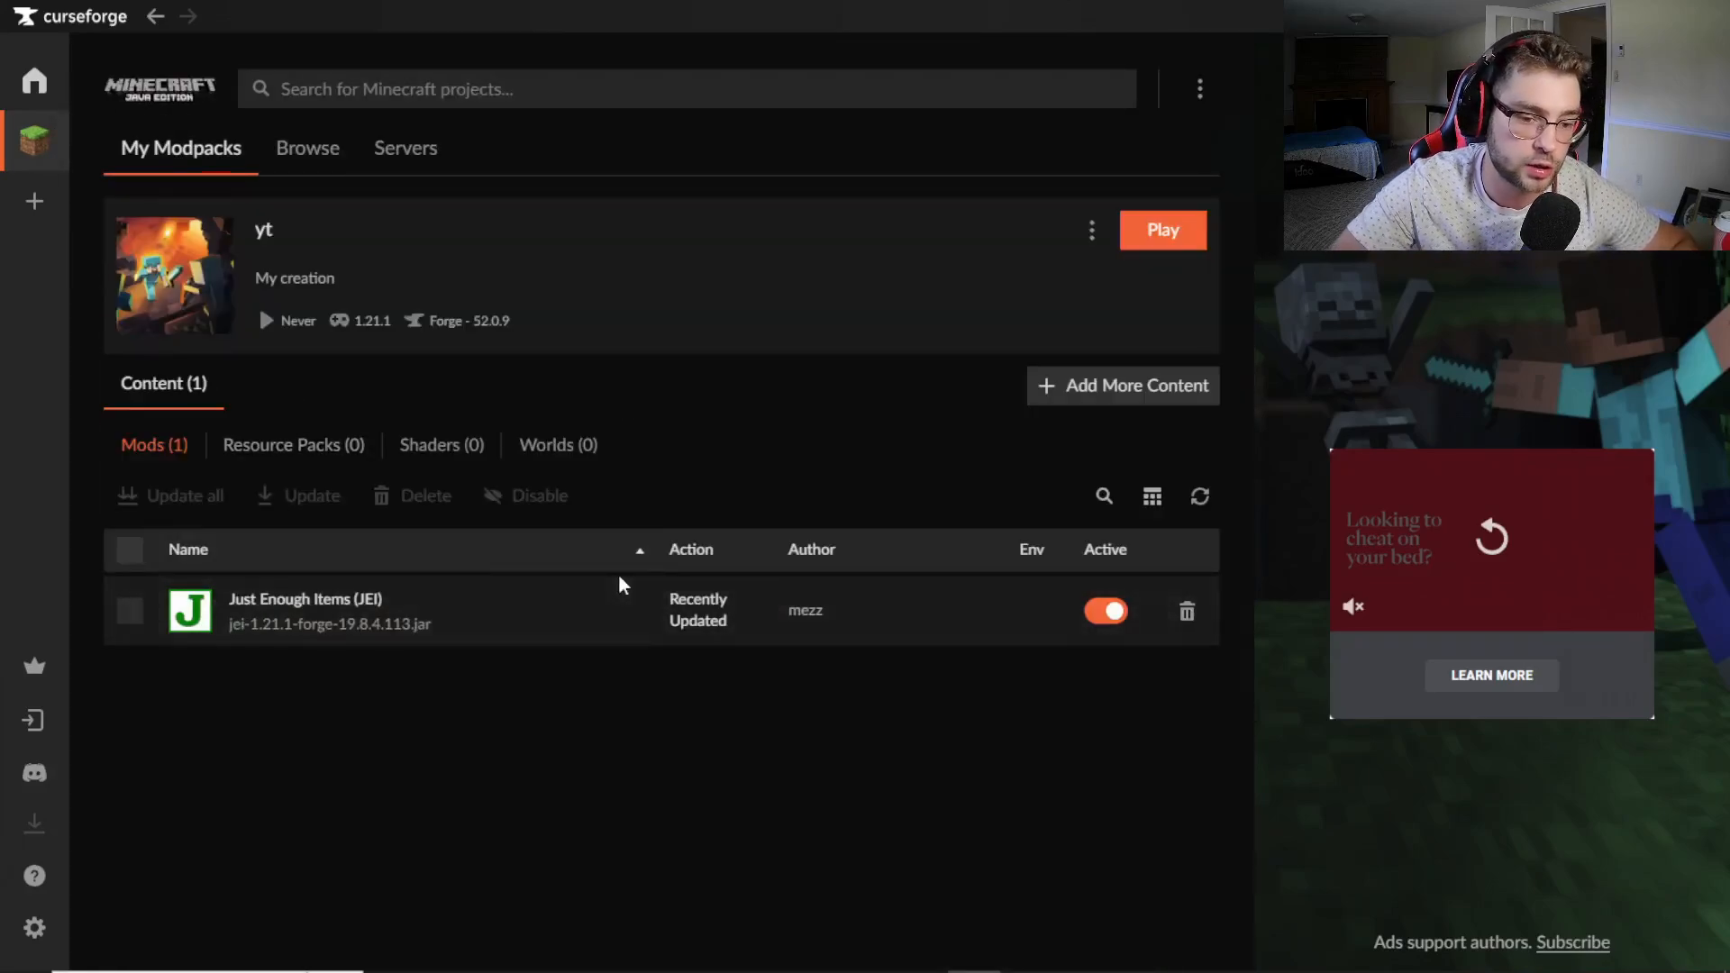
pyautogui.moveTo(502, 825)
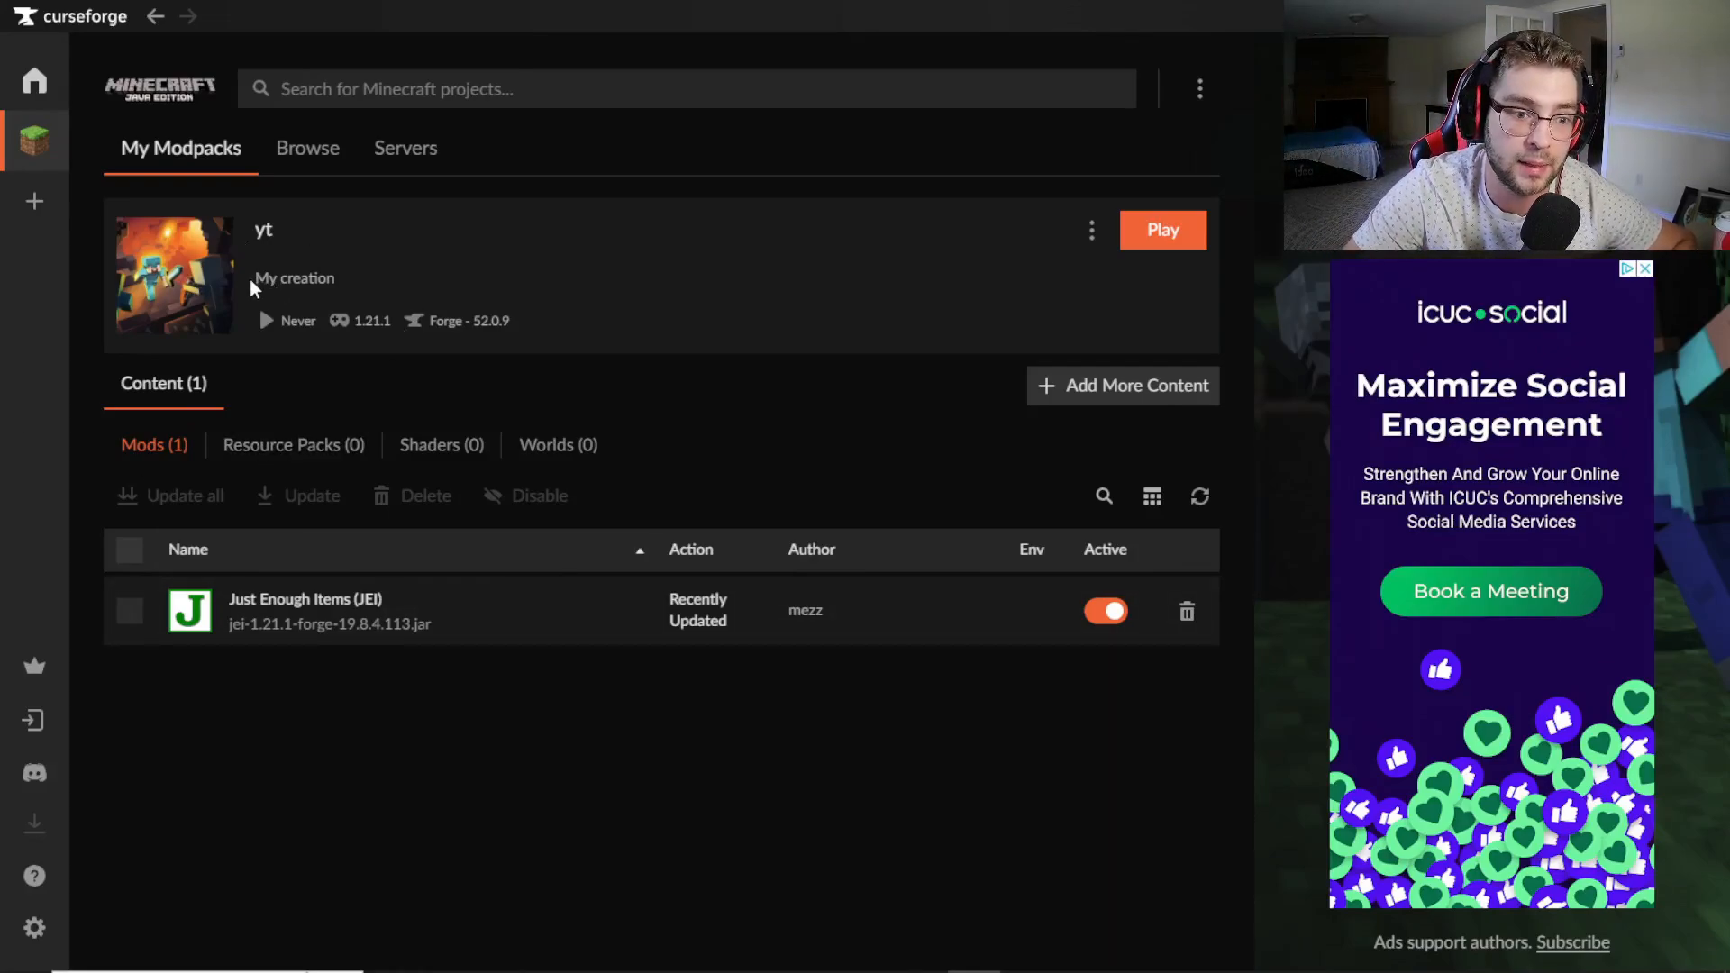
pyautogui.moveTo(294, 452)
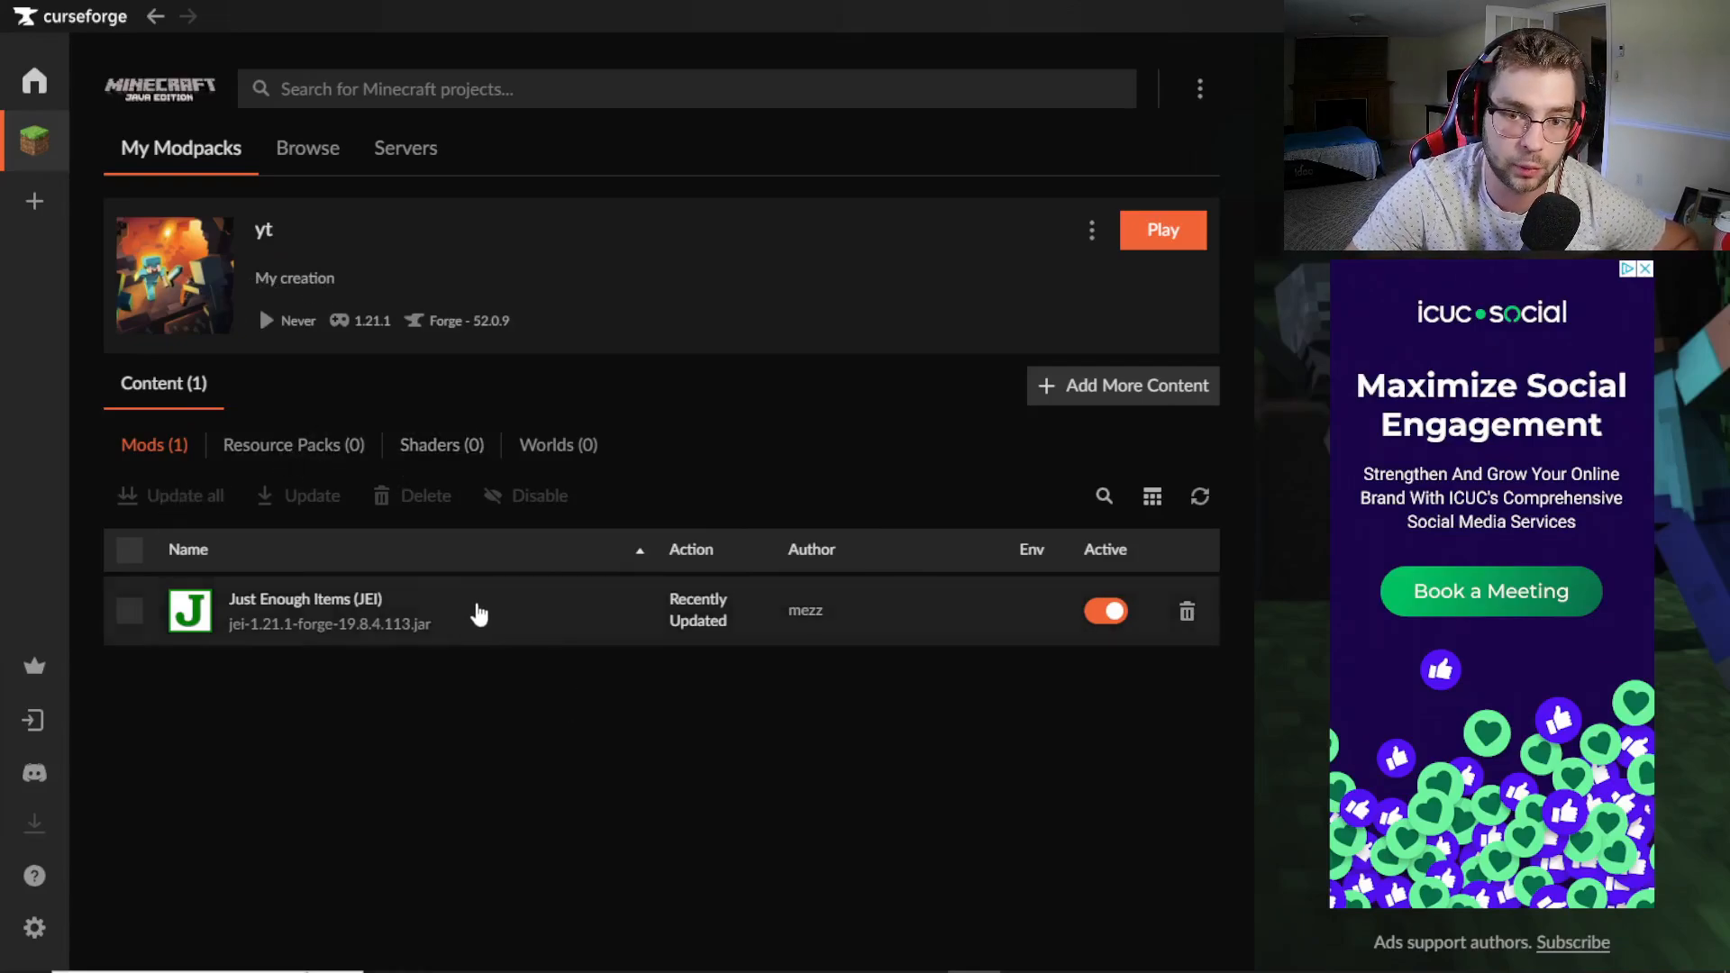
# Step: Scroll through yt's 669 compatible Forge 1.21.1 mods, then close the browser
pyautogui.click(1121, 385)
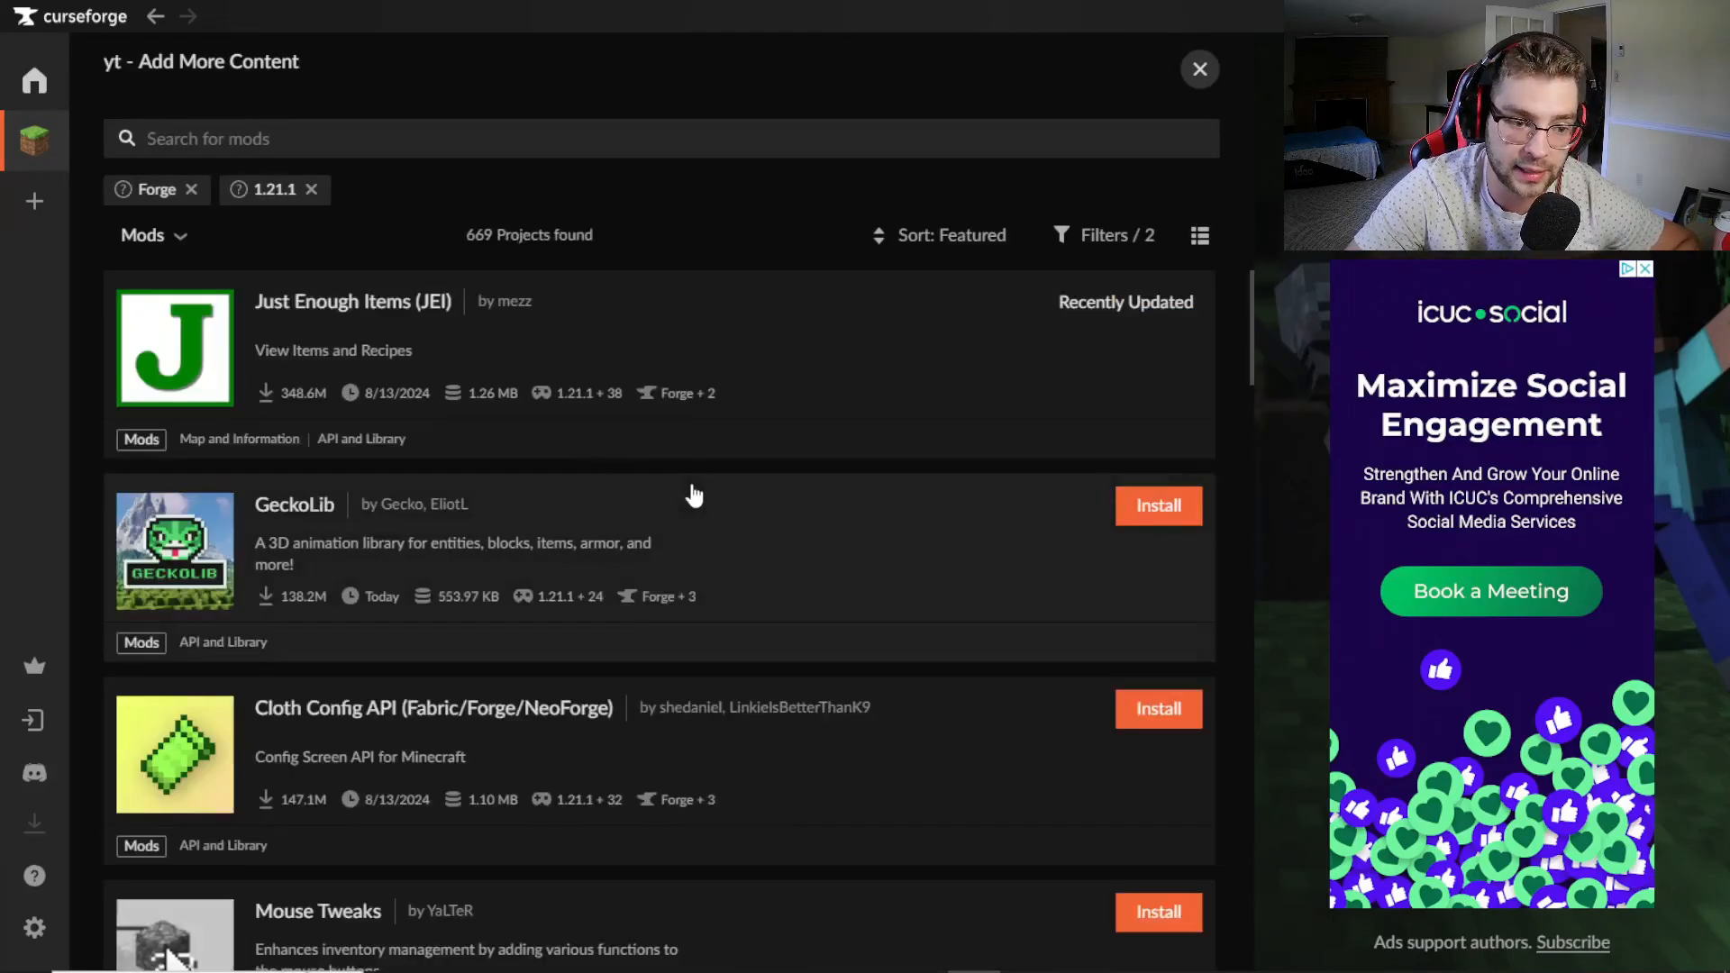
pyautogui.scroll(-3)
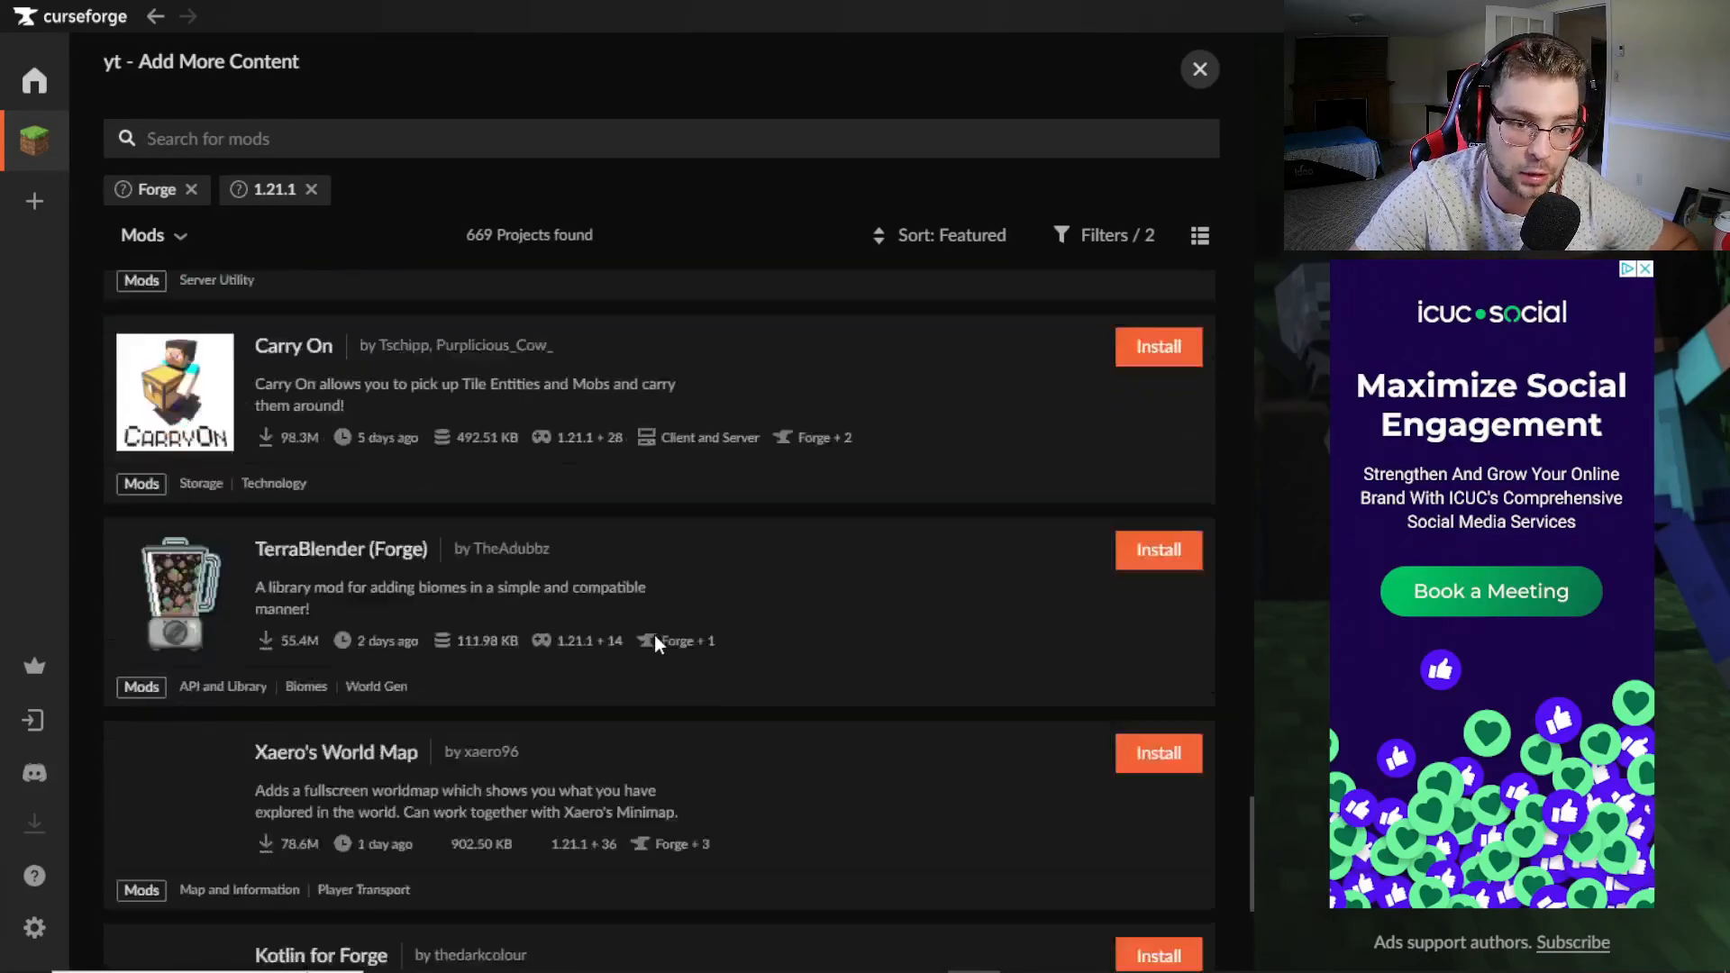
pyautogui.scroll(-3)
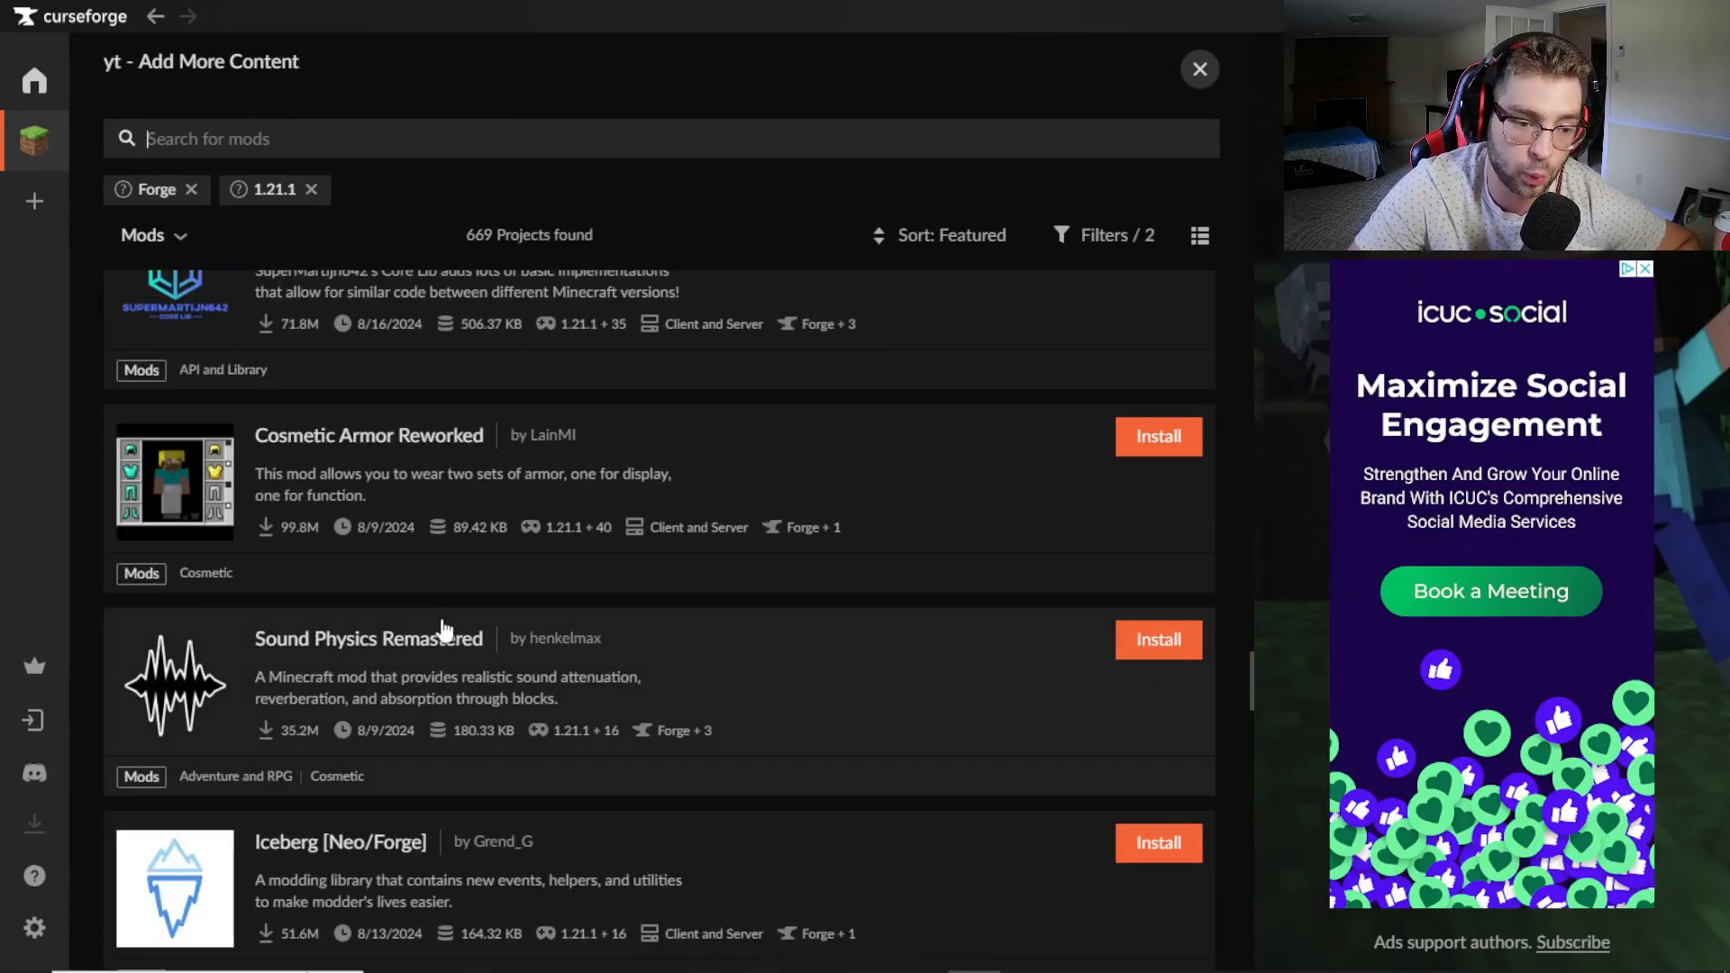
pyautogui.scroll(-3)
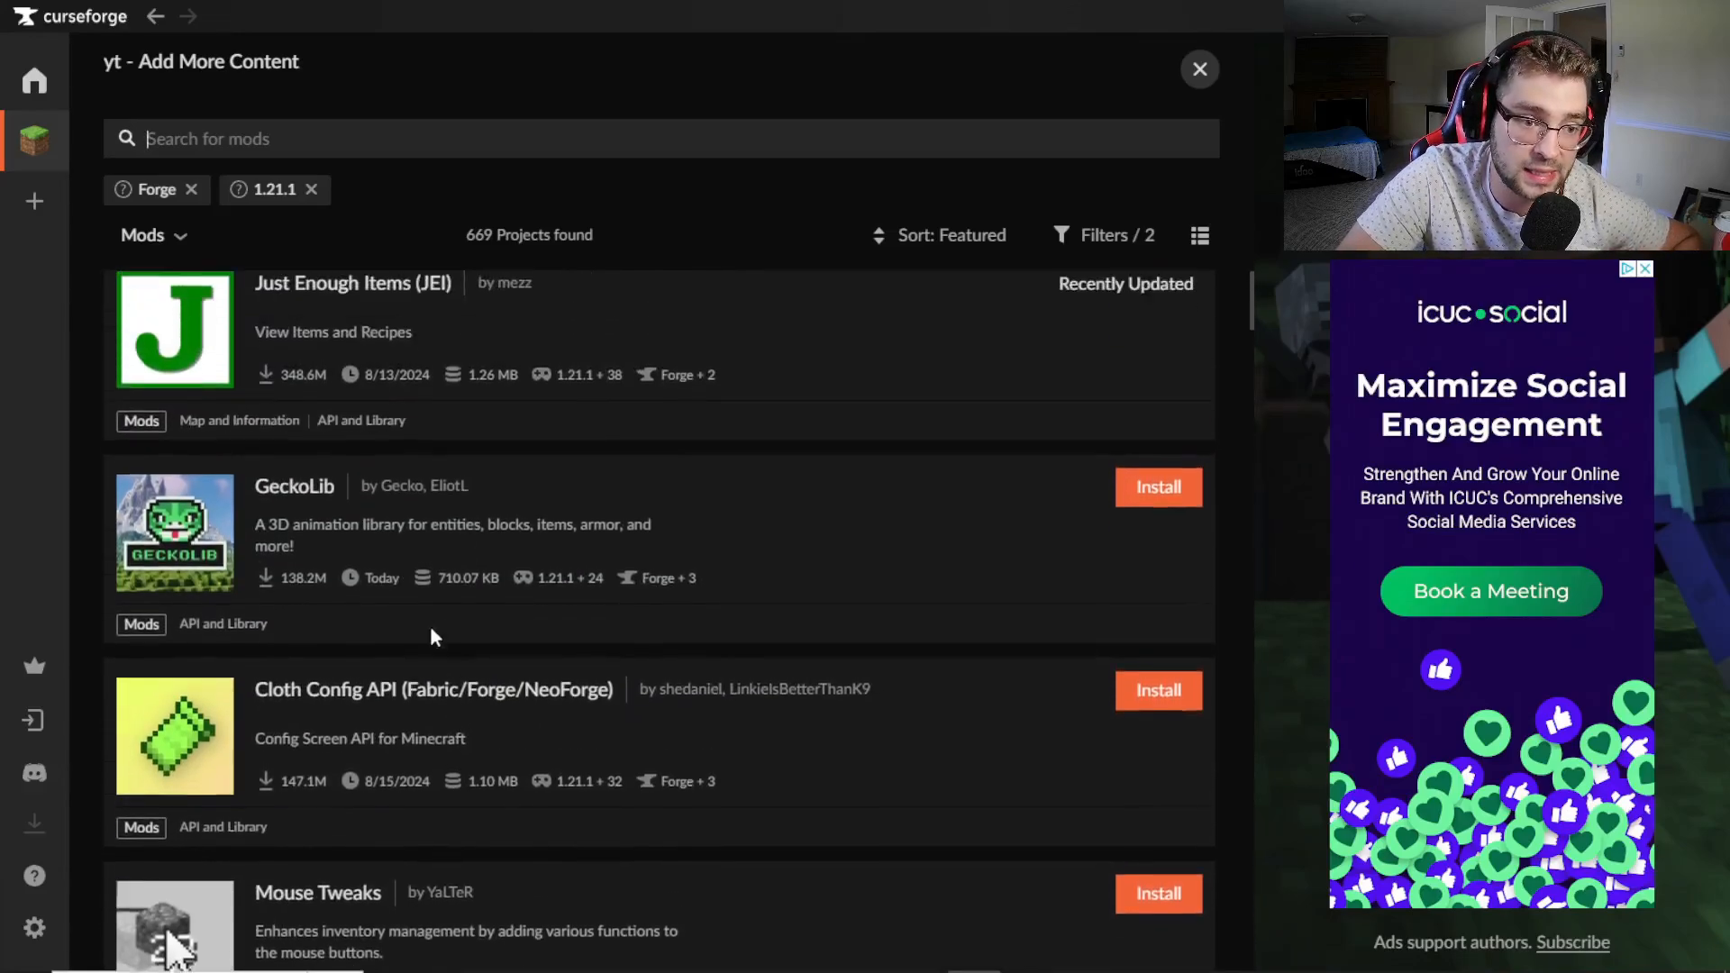
pyautogui.click(1199, 68)
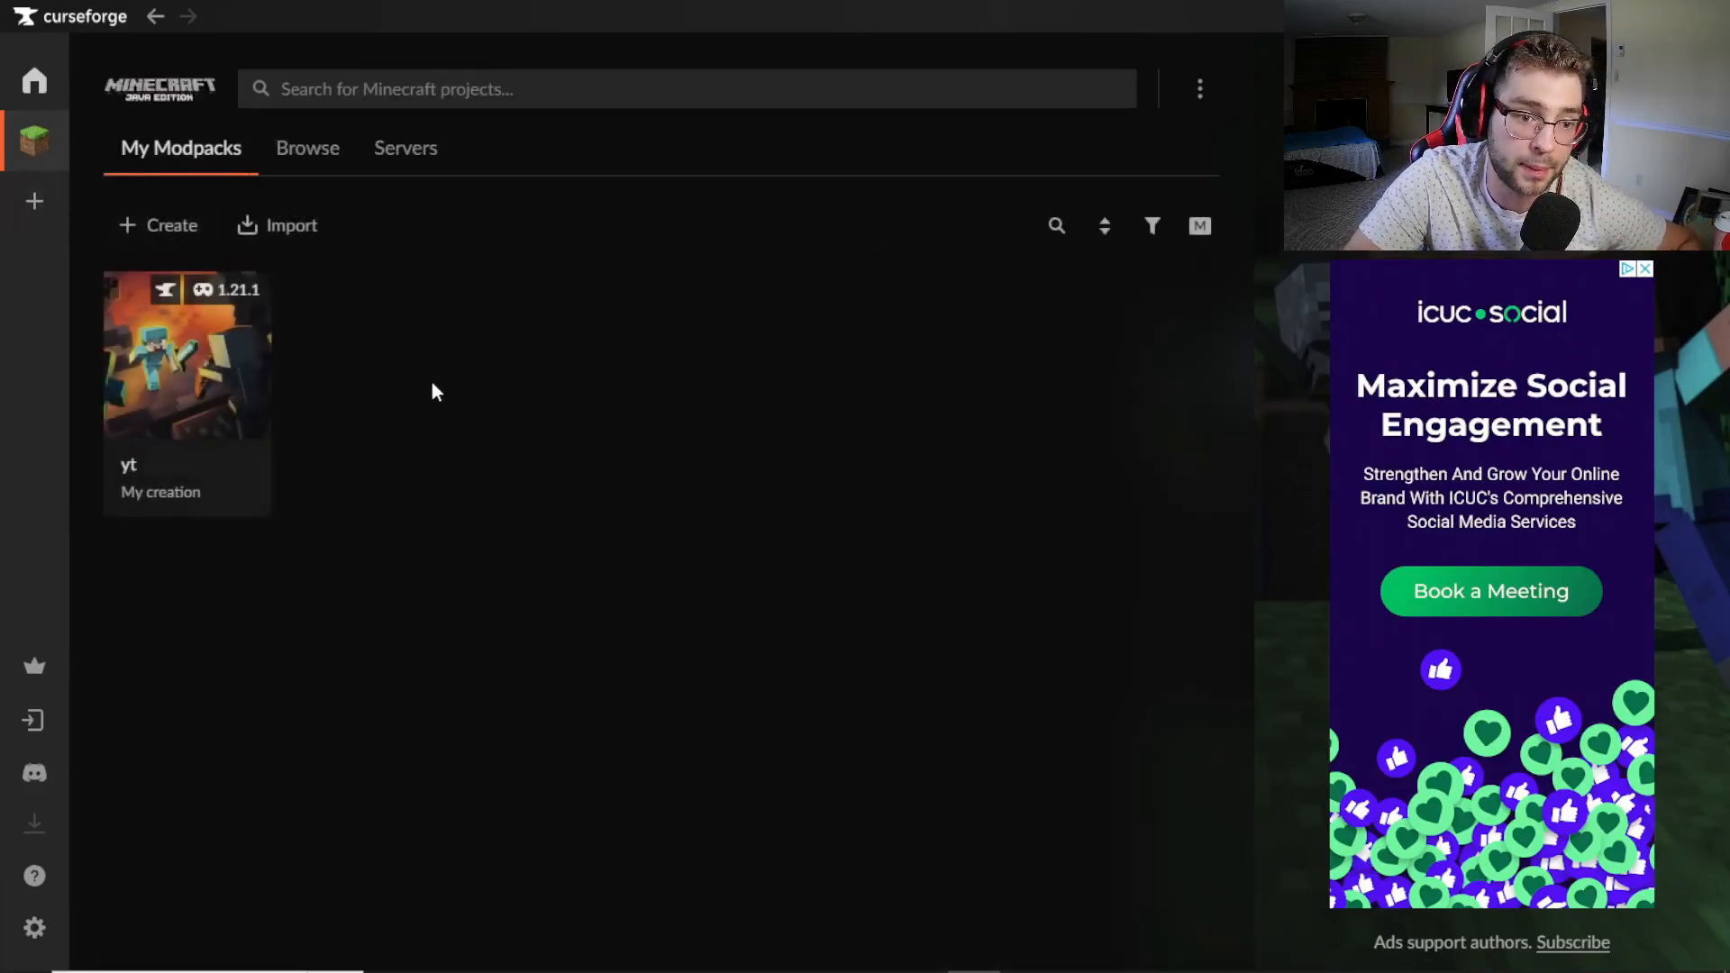